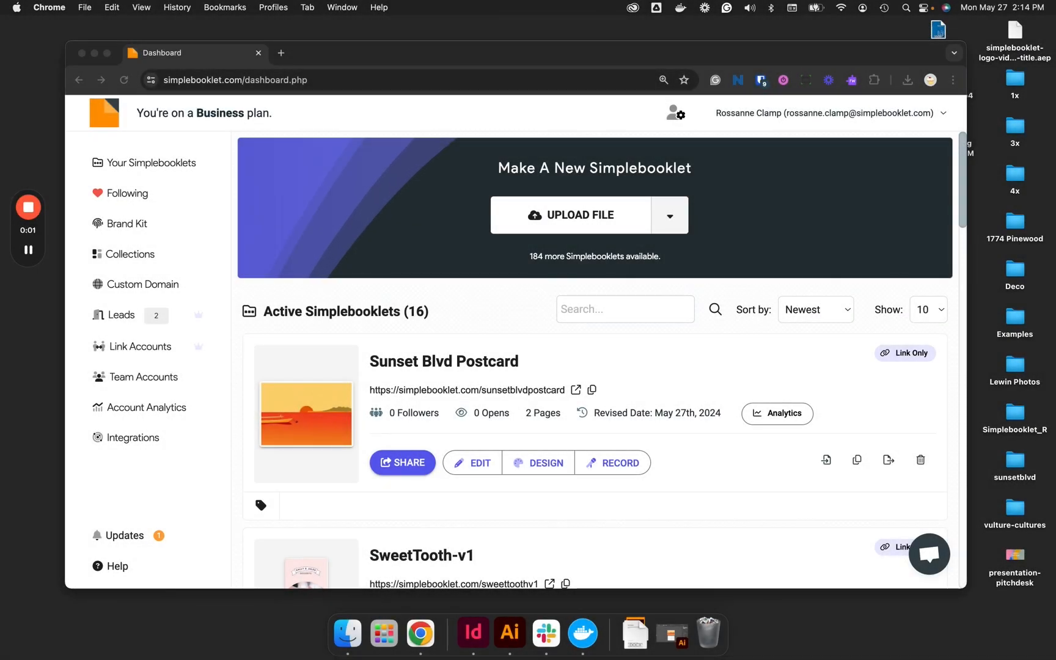
pyautogui.moveTo(851, 195)
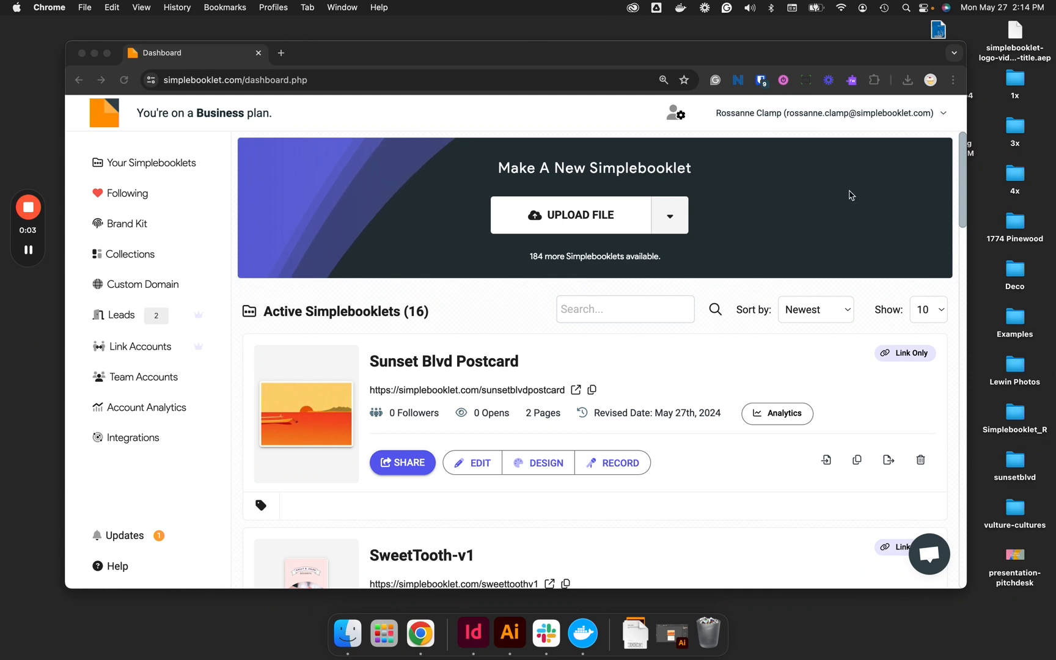
pyautogui.moveTo(737, 233)
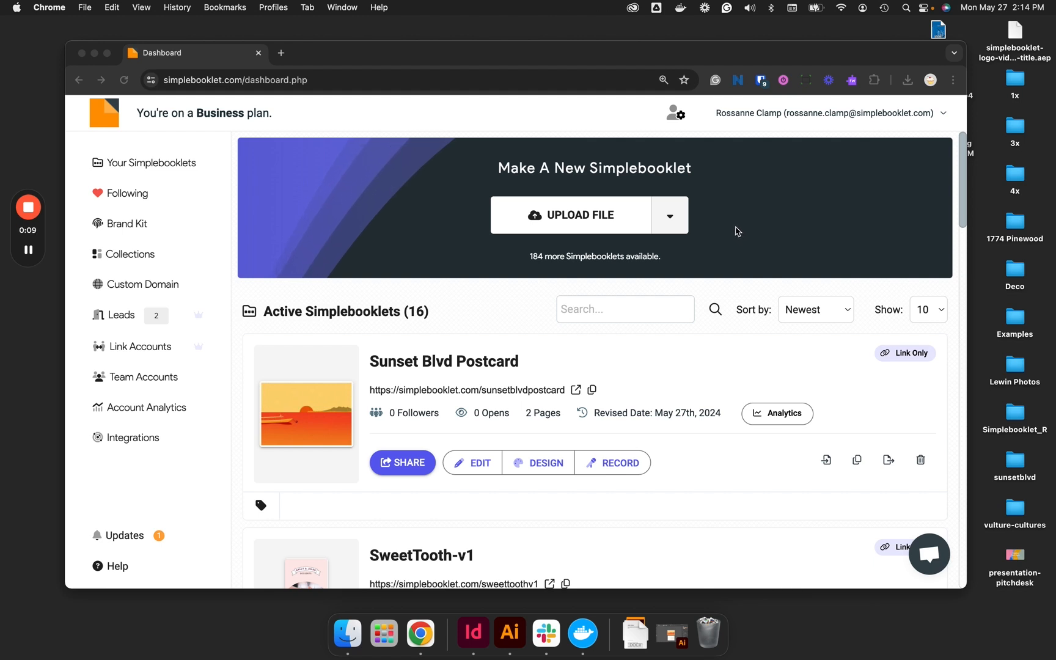
pyautogui.moveTo(293, 71)
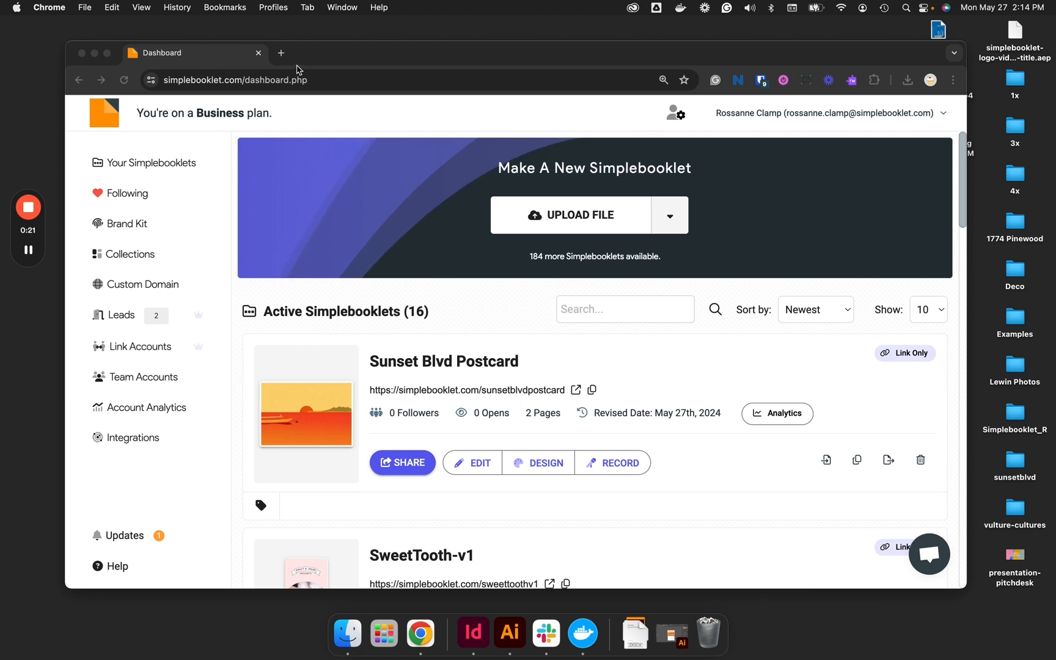
pyautogui.moveTo(289, 58)
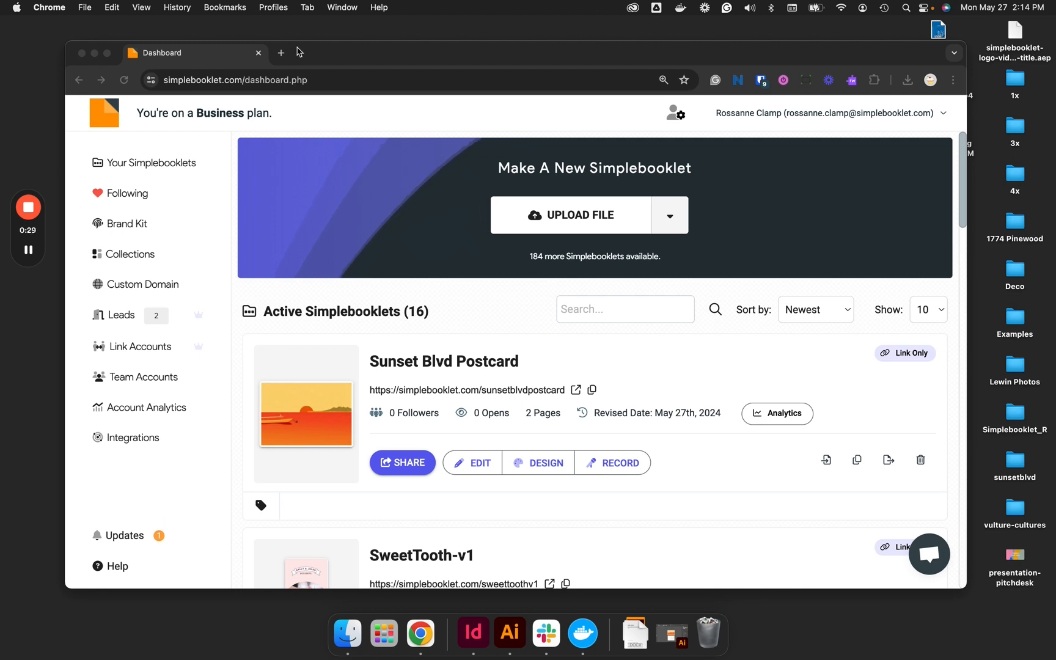
pyautogui.moveTo(343, 338)
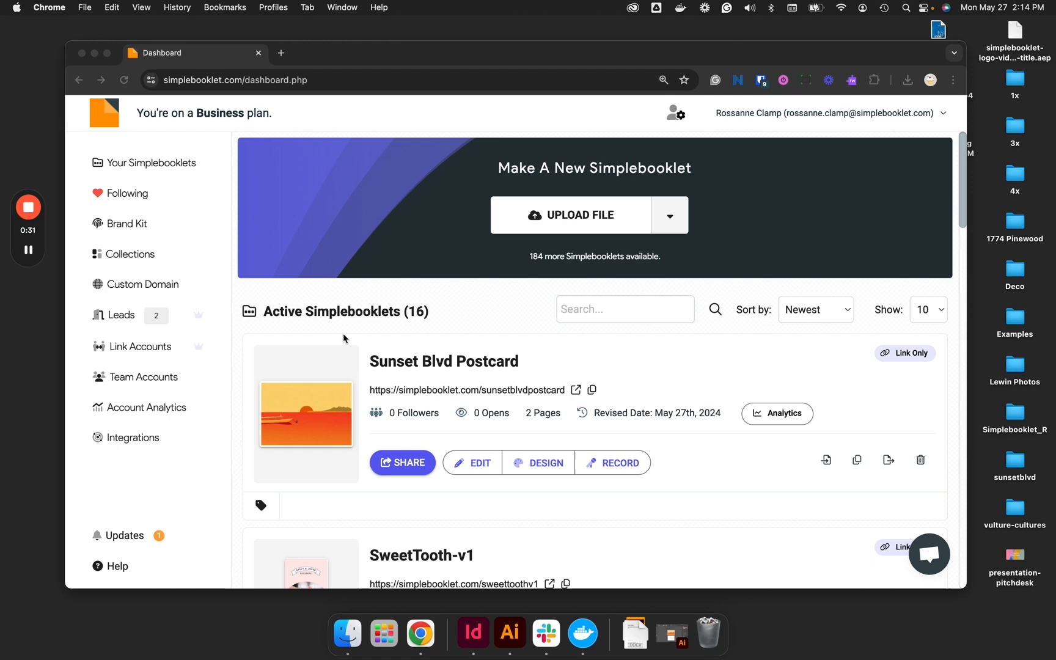
# Step: Browse Finder to Desktop's vulture-cultures folder and preview Vulture Cultures.docx
pyautogui.click(347, 634)
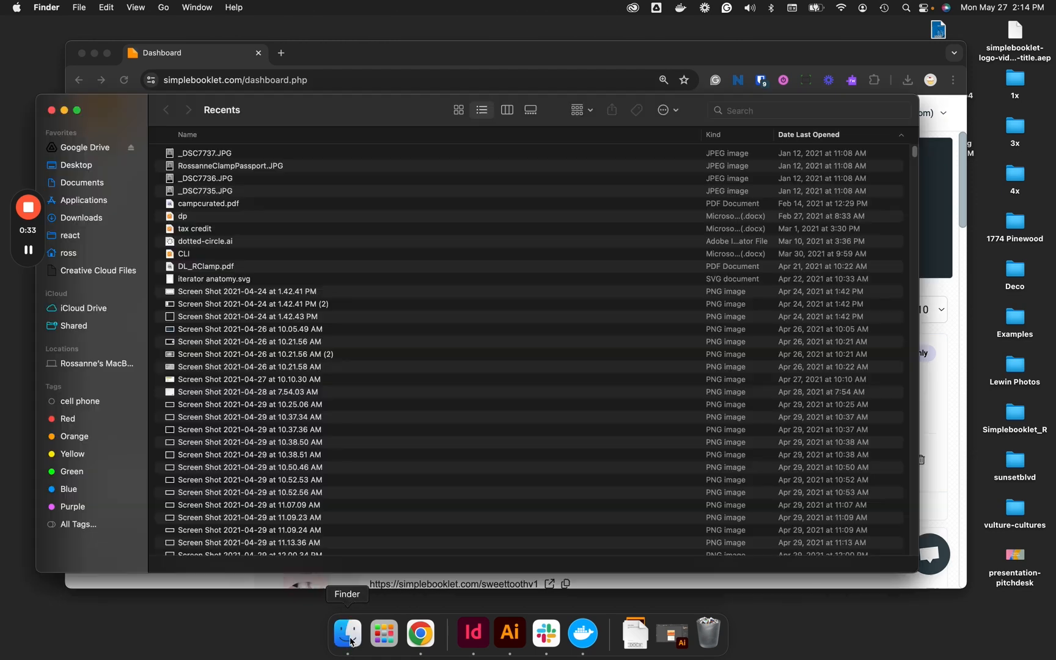
pyautogui.click(75, 166)
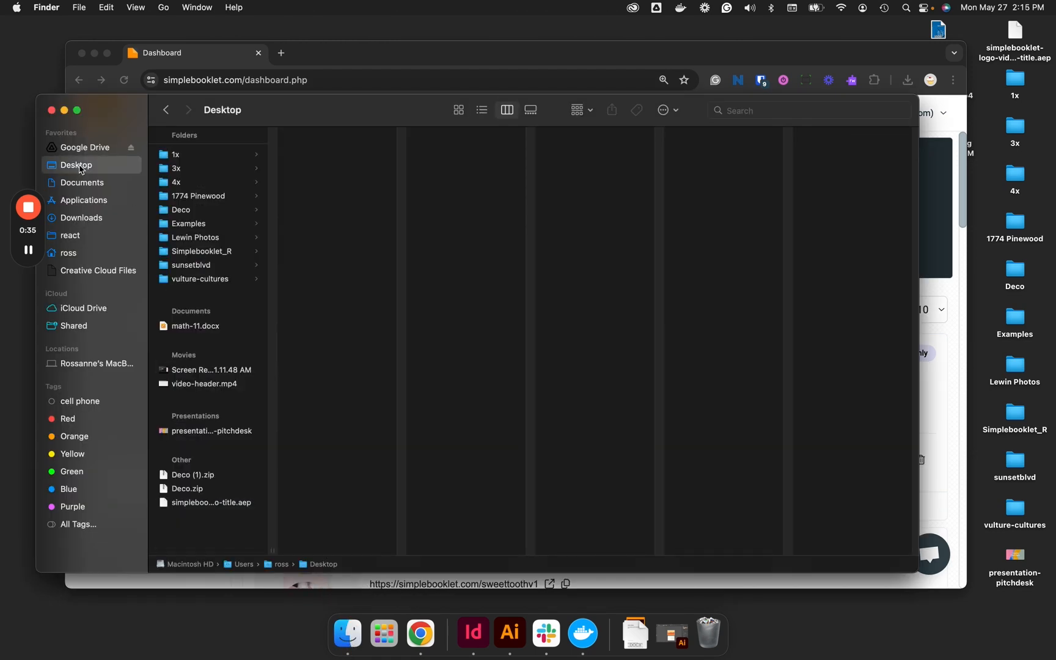
pyautogui.moveTo(236, 328)
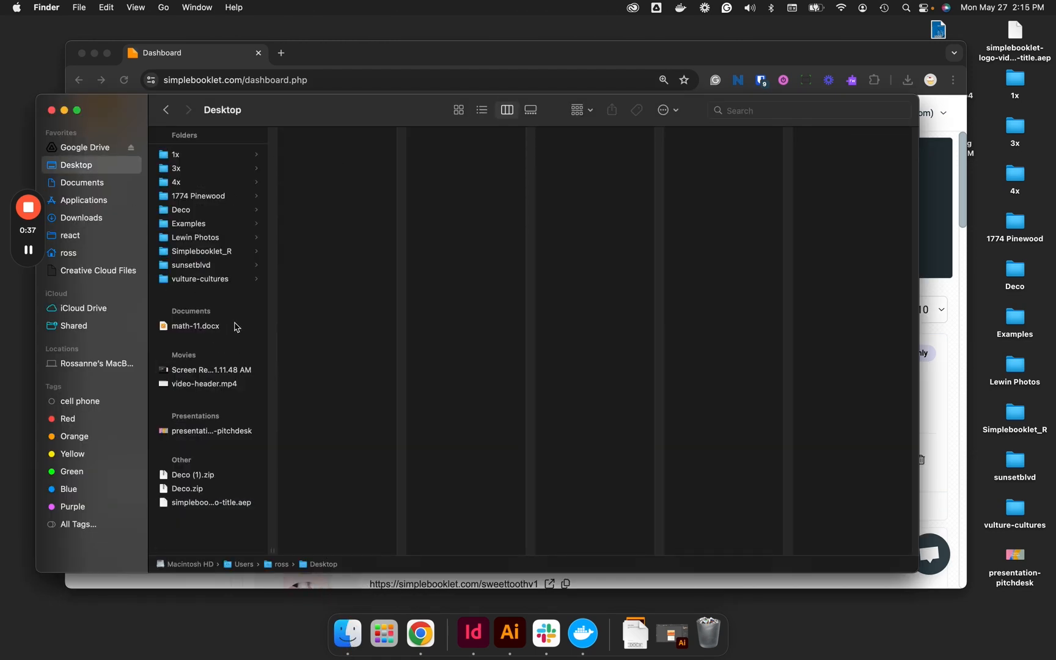
pyautogui.click(199, 279)
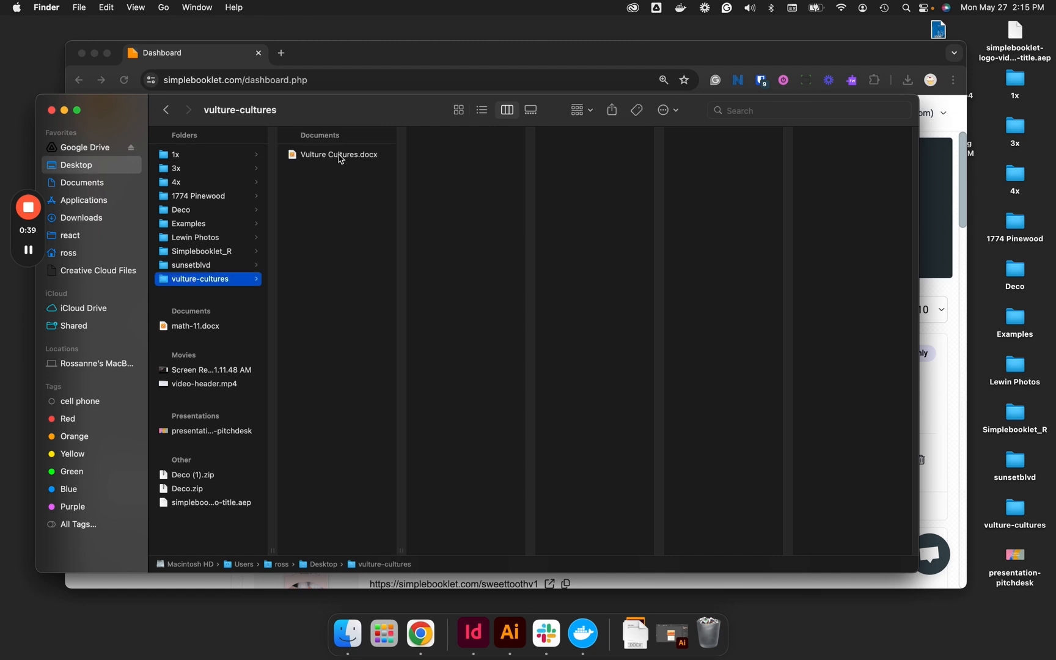
pyautogui.click(339, 154)
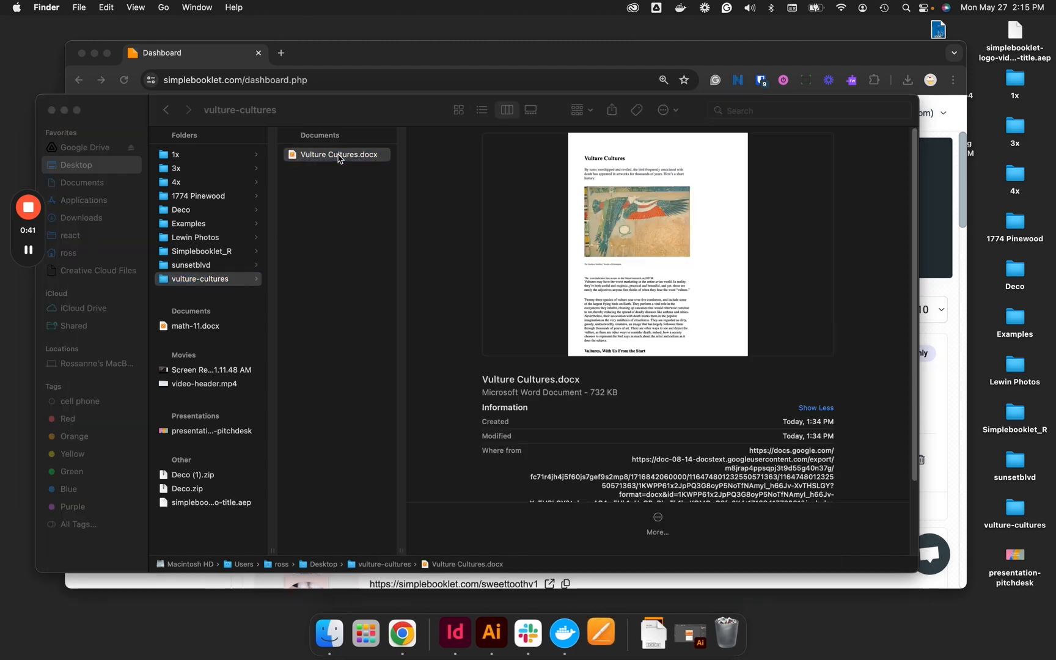
pyautogui.doubleClick(339, 154)
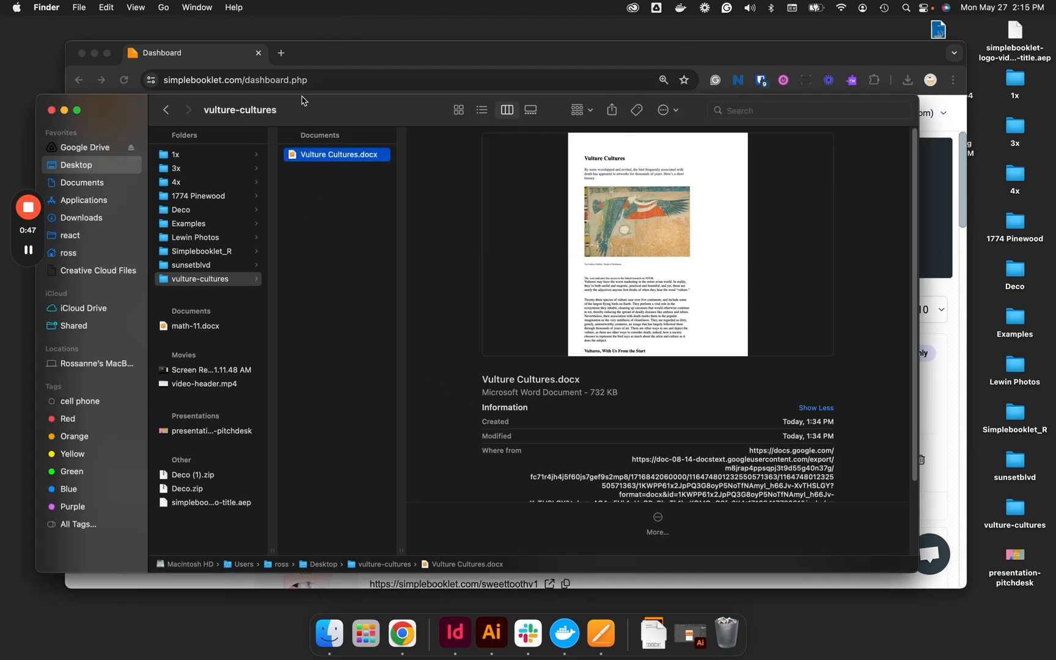
# Step: Read through the Vulture Cultures essay in Pages and close the document
pyautogui.doubleClick(339, 154)
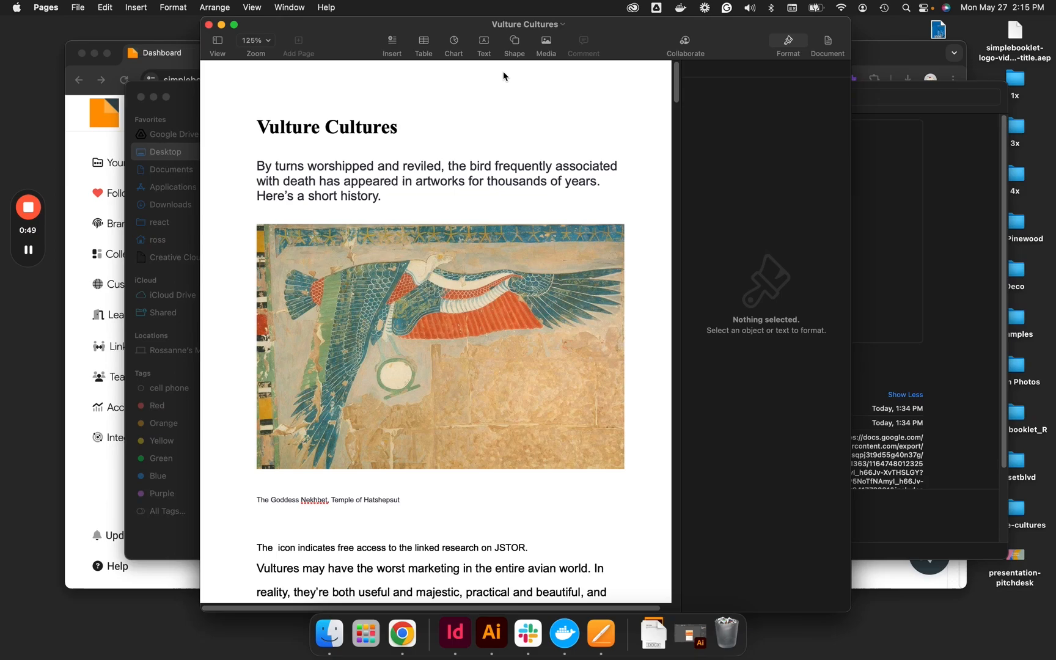
pyautogui.scroll(-3)
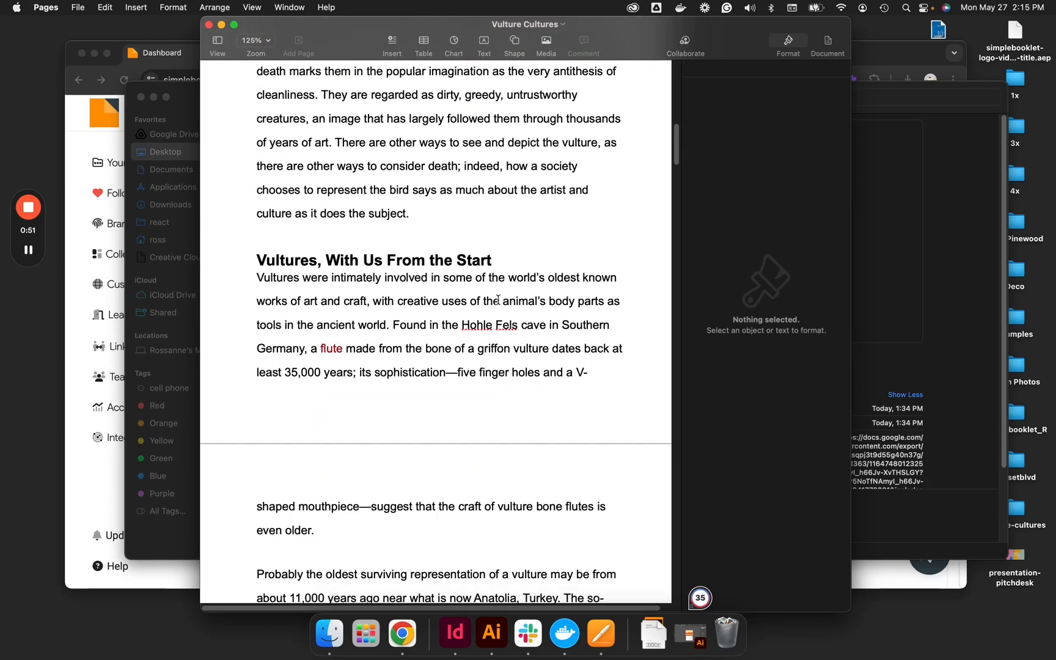
pyautogui.scroll(-3)
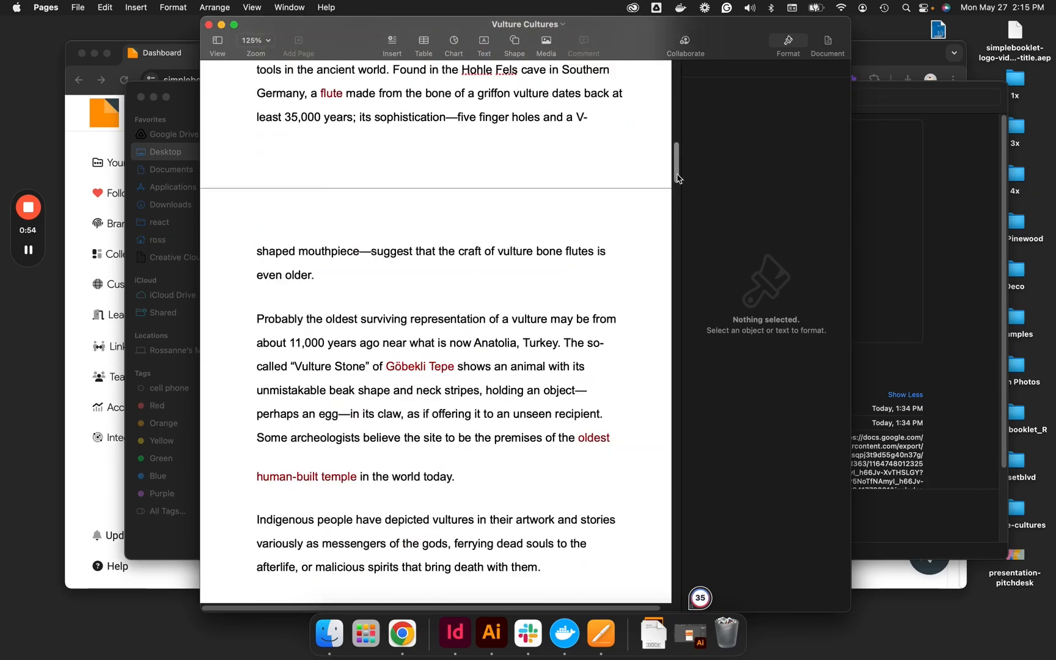
pyautogui.scroll(3)
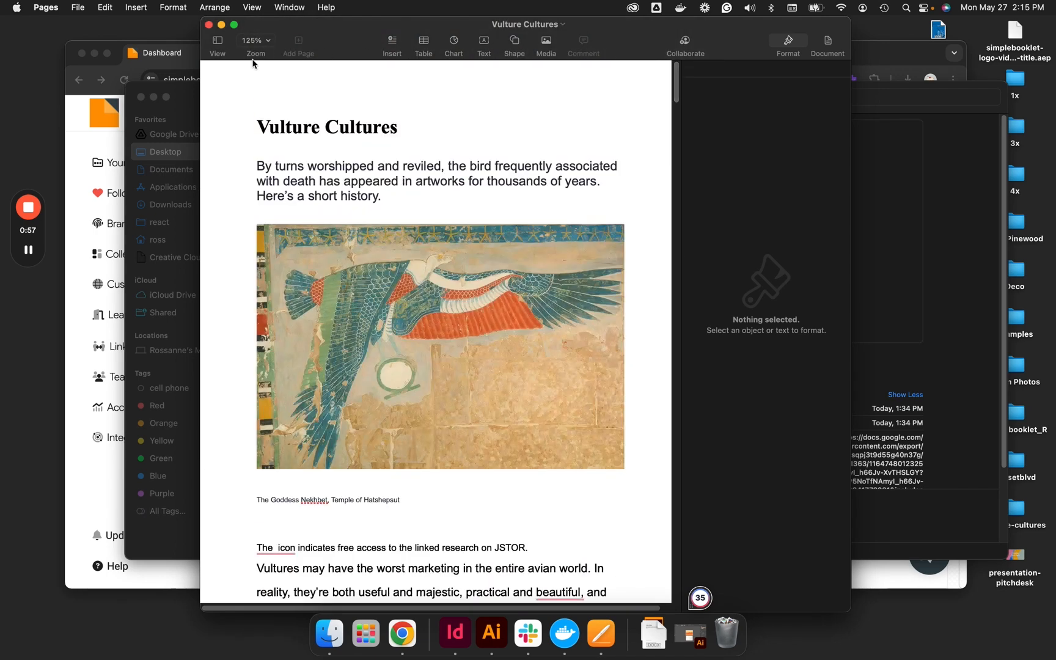
pyautogui.click(209, 24)
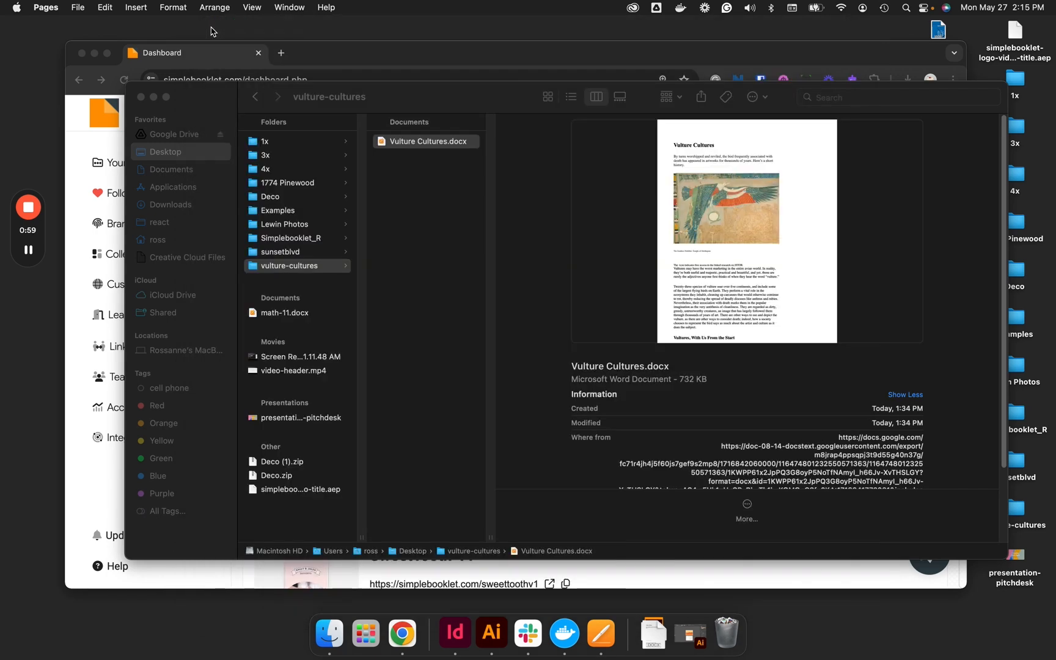
pyautogui.moveTo(141, 98)
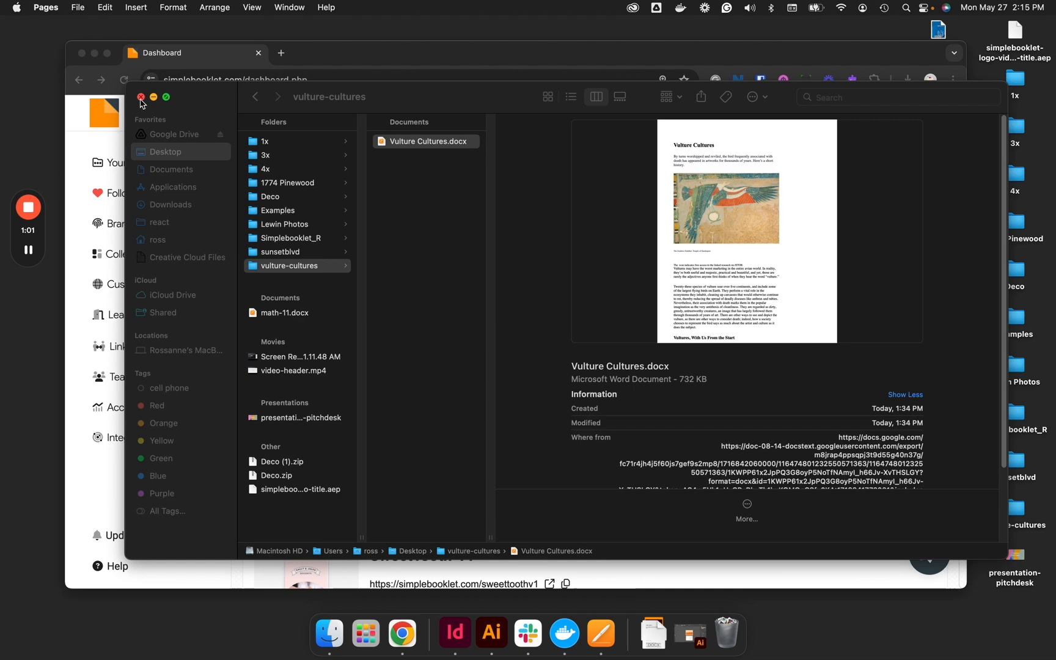
# Step: Close Finder and start a file upload from the Simplebooklet dashboard
pyautogui.click(142, 96)
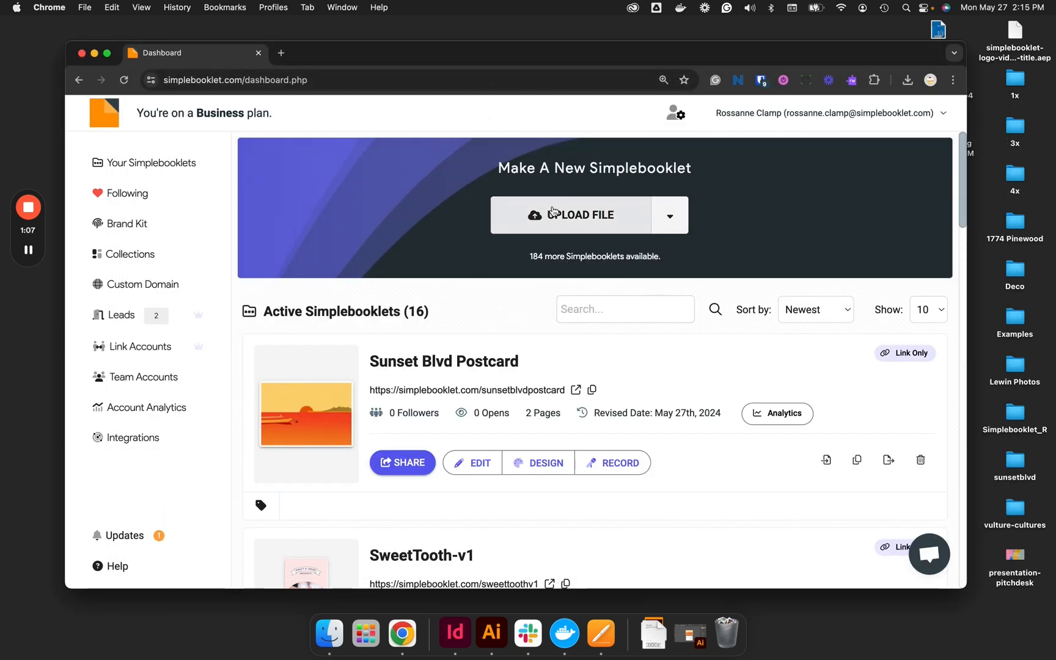
pyautogui.click(668, 215)
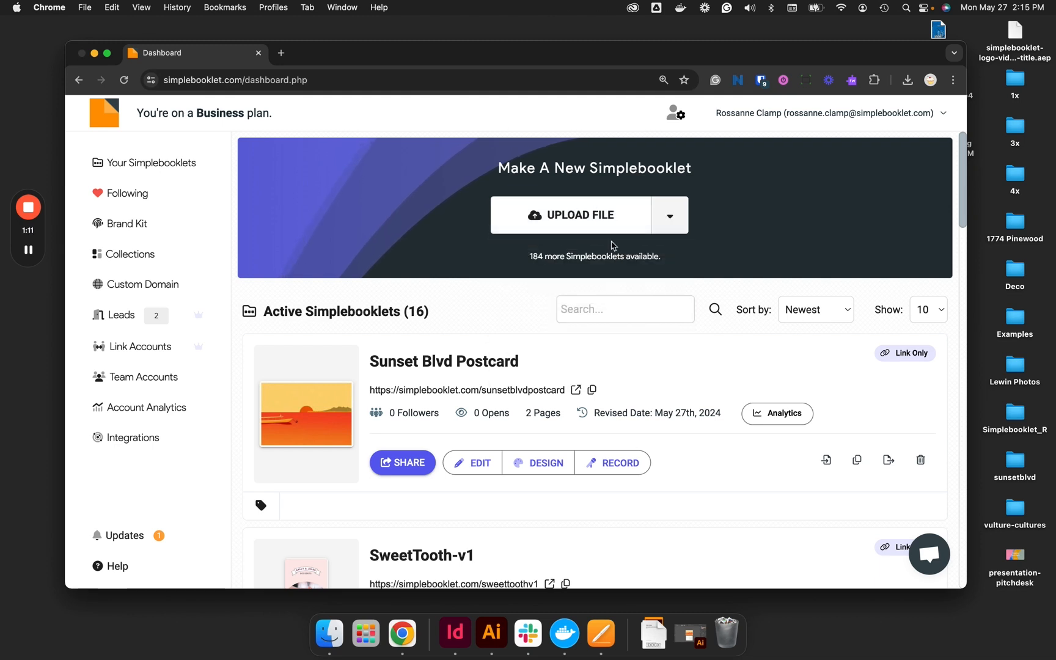
# Step: Upload Vulture Cultures.docx from Desktop's vulture-cultures folder for a new booklet
pyautogui.click(571, 216)
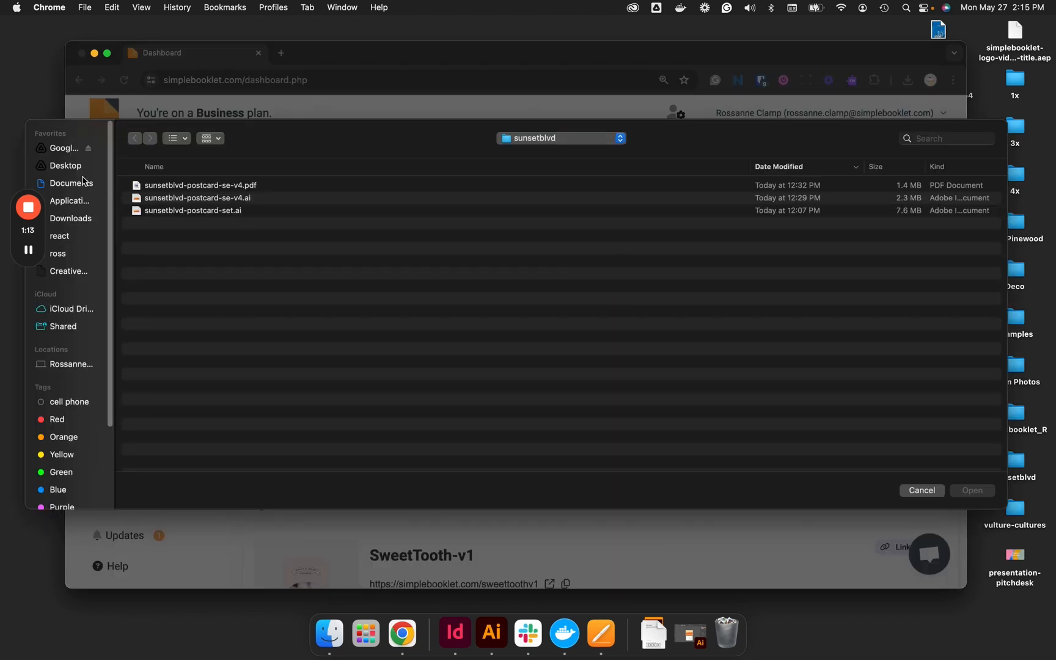
pyautogui.click(67, 165)
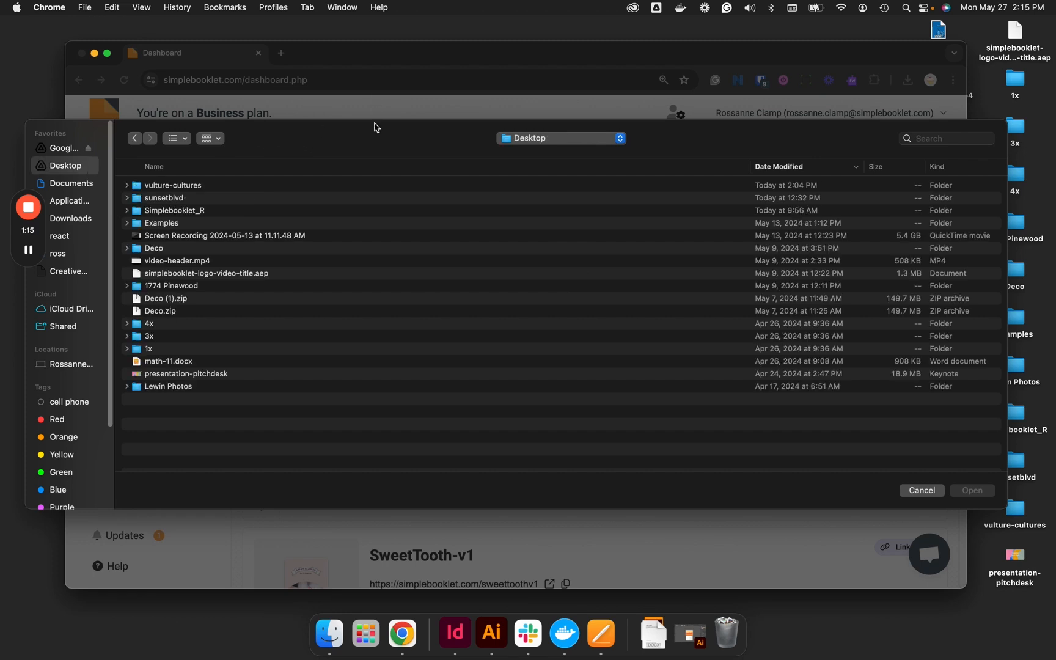
pyautogui.moveTo(75, 395)
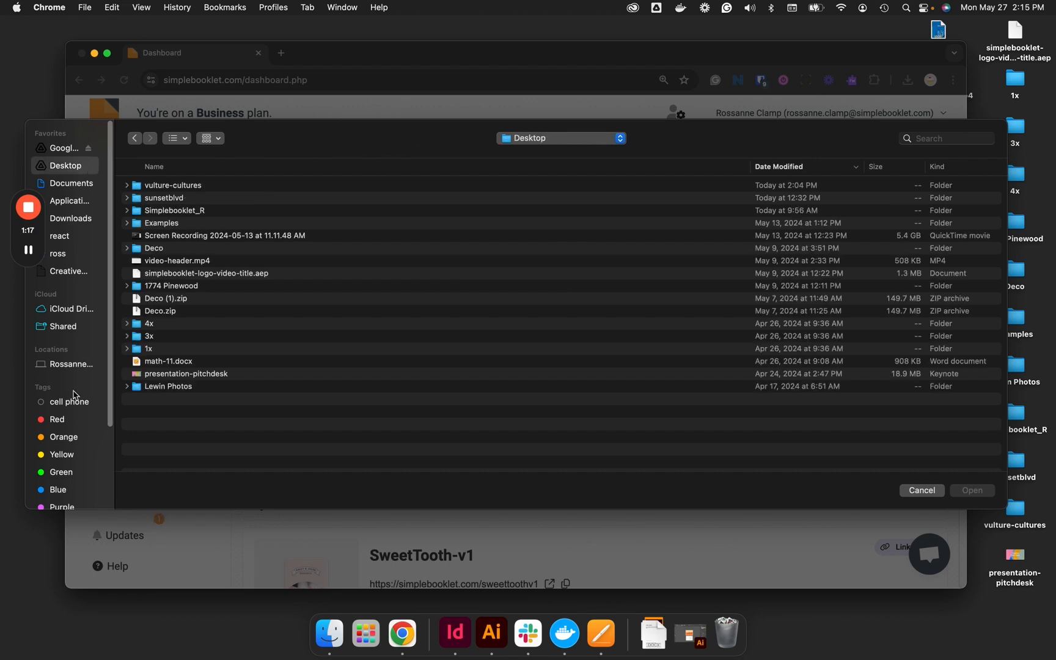
pyautogui.moveTo(97, 214)
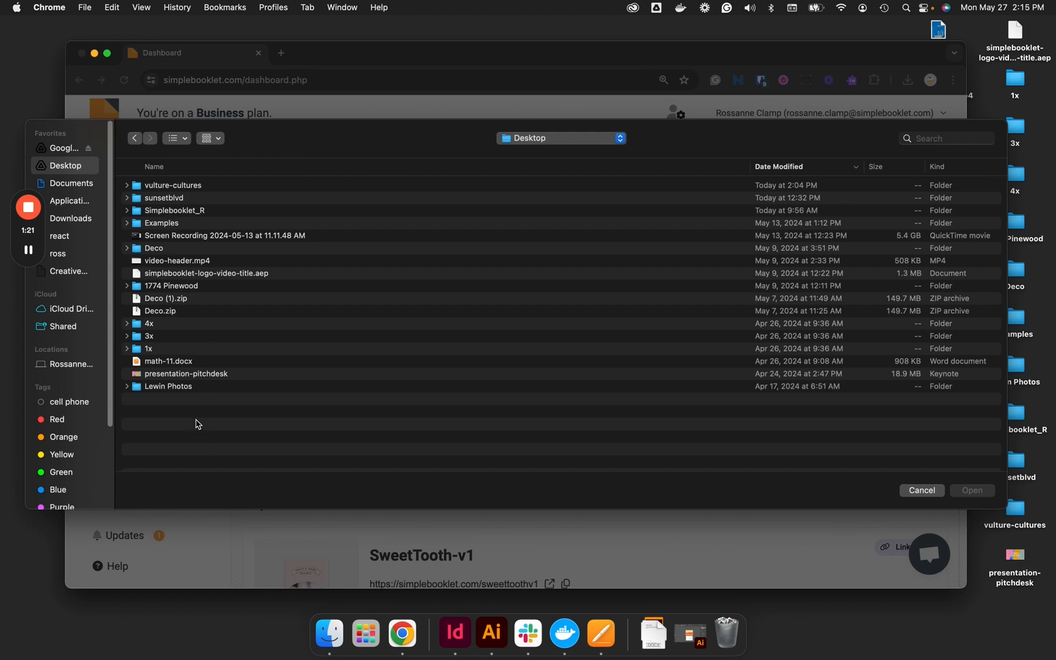
pyautogui.doubleClick(172, 186)
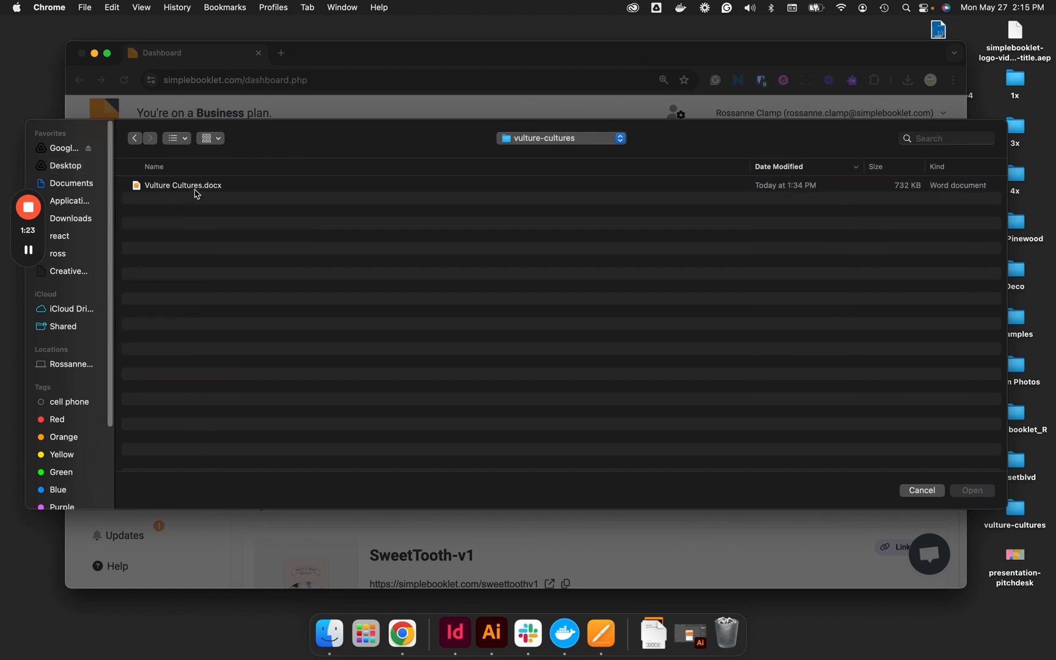
pyautogui.click(182, 185)
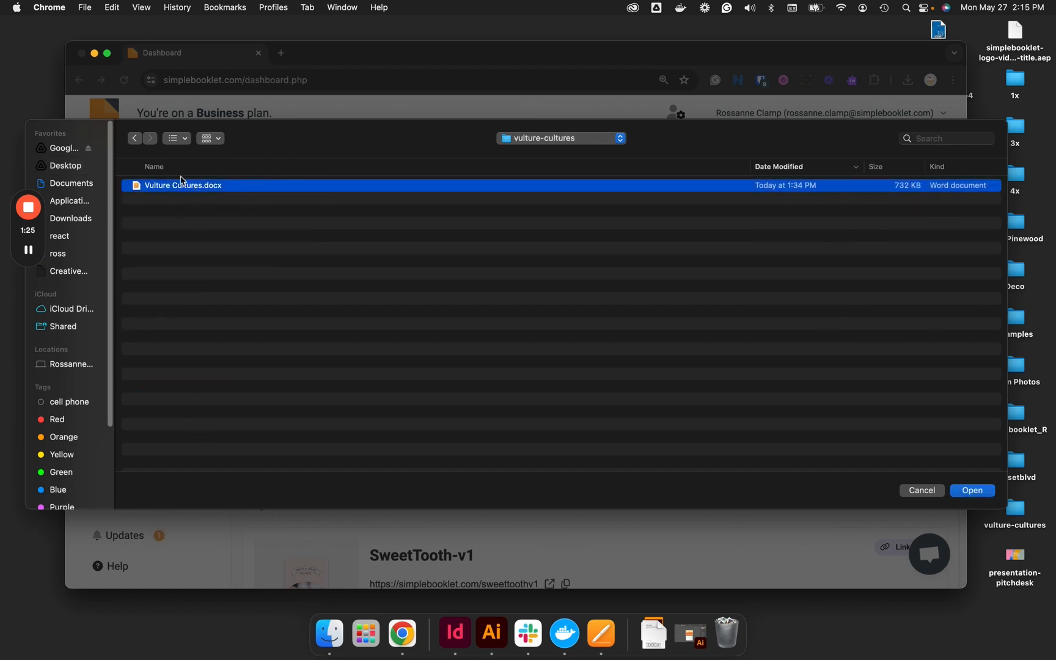
pyautogui.moveTo(934, 528)
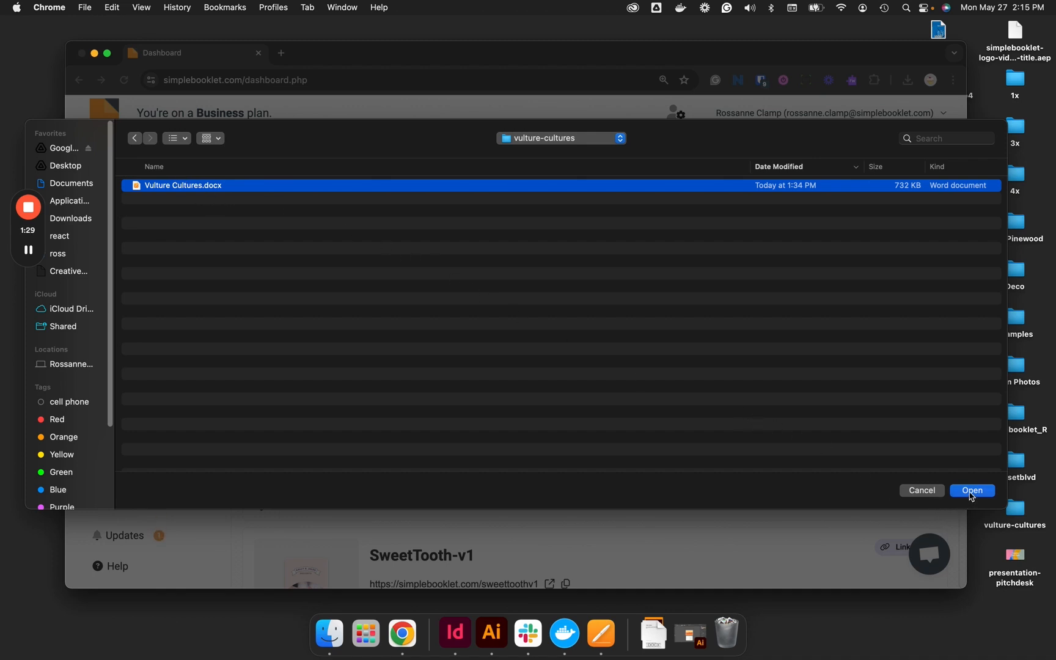
pyautogui.click(972, 490)
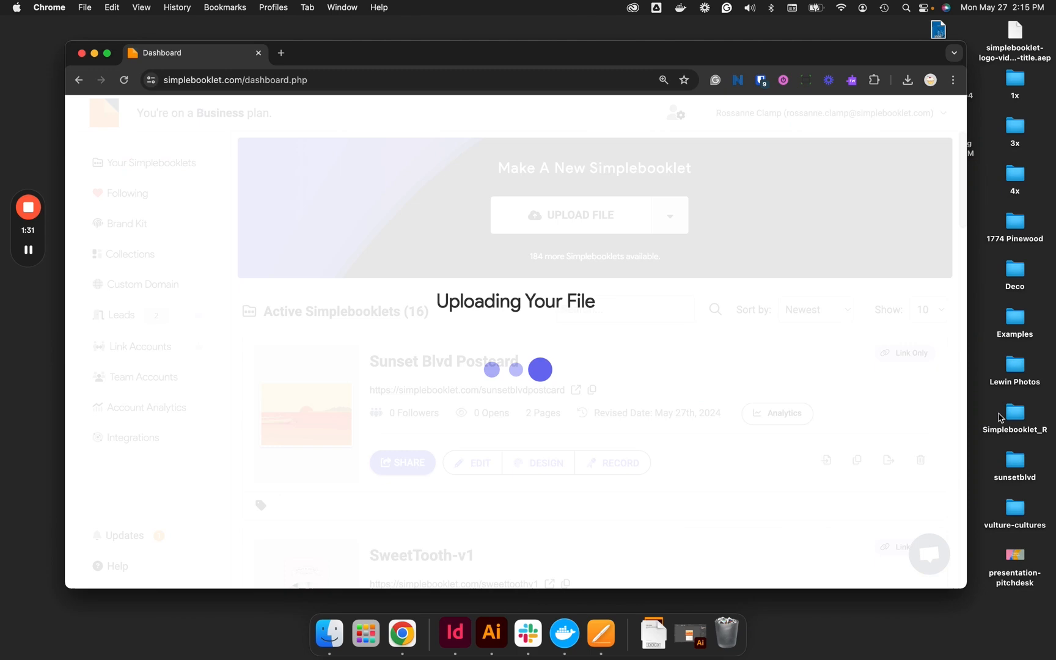
pyautogui.moveTo(889, 464)
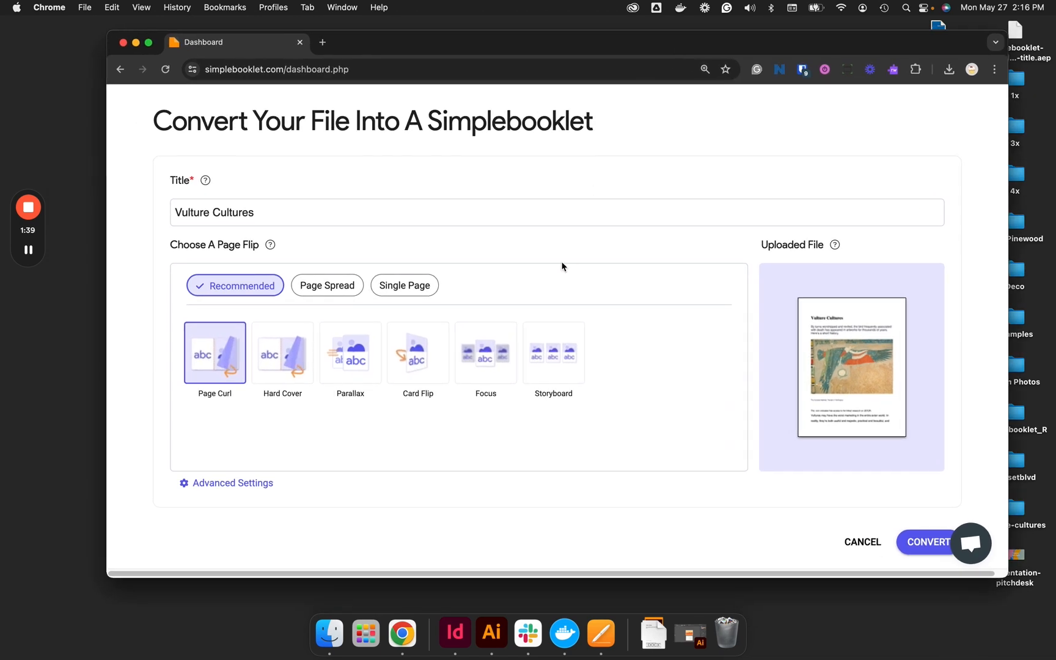
pyautogui.click(343, 212)
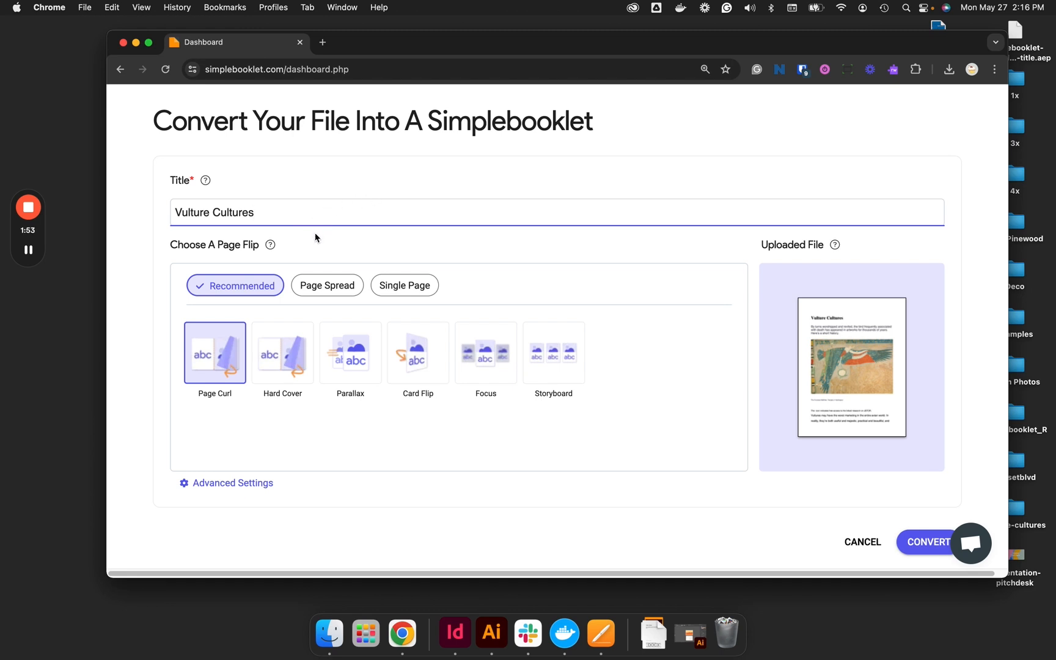
pyautogui.moveTo(755, 389)
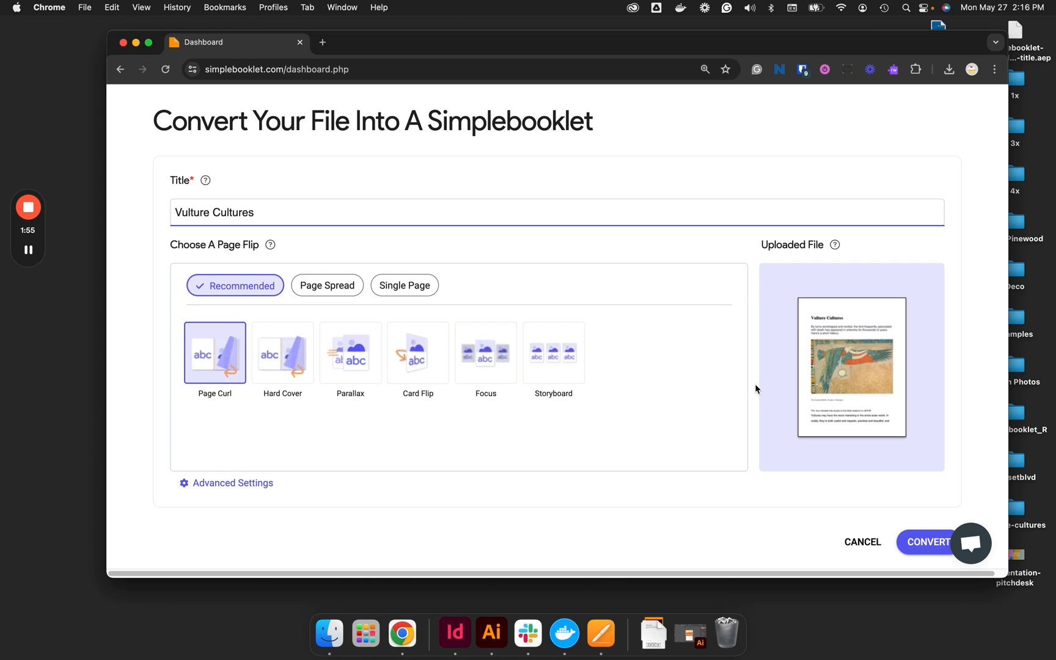
pyautogui.moveTo(296, 339)
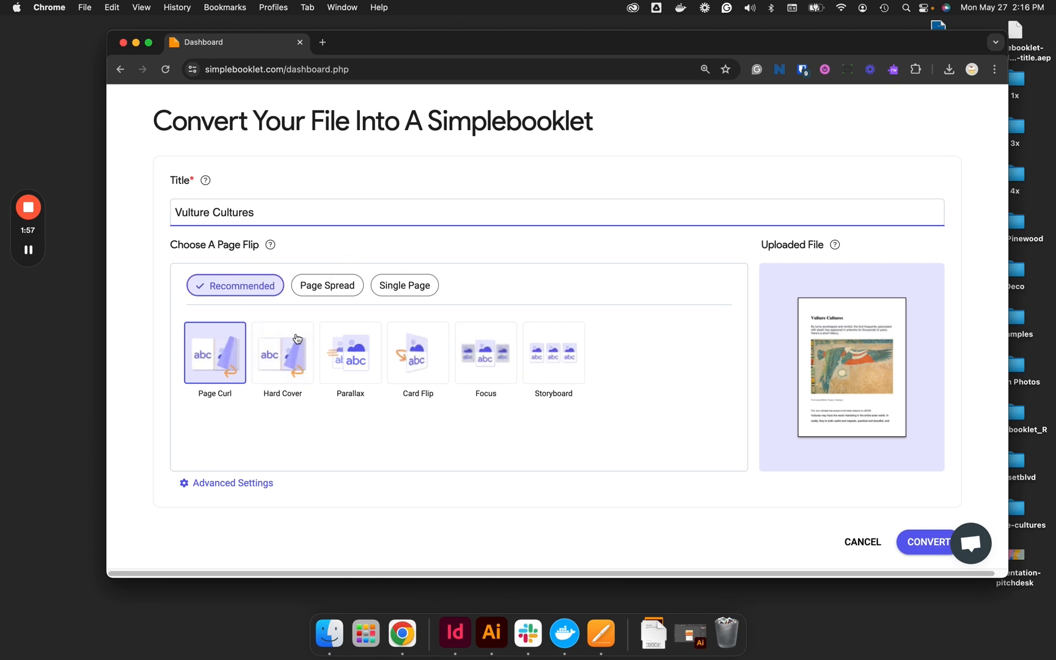
pyautogui.moveTo(214, 499)
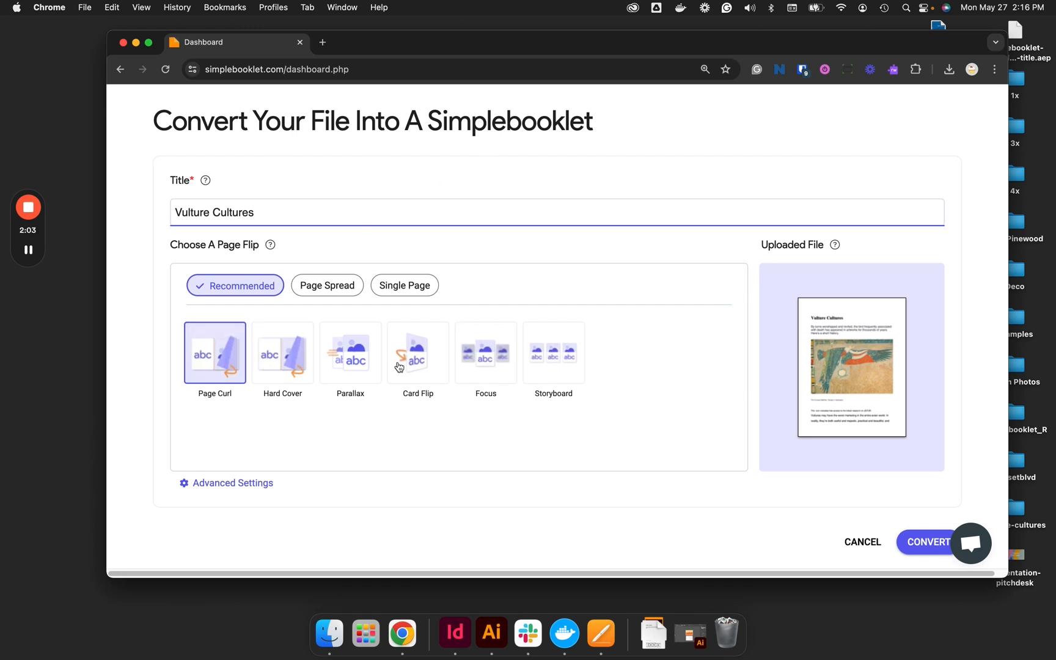
pyautogui.moveTo(356, 312)
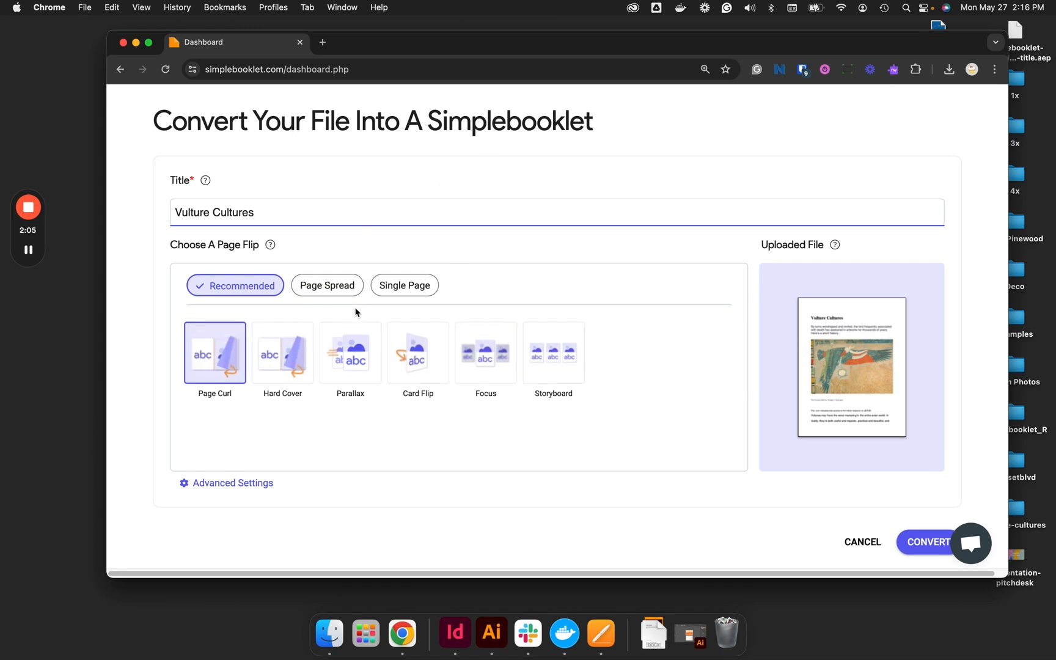
pyautogui.moveTo(283, 352)
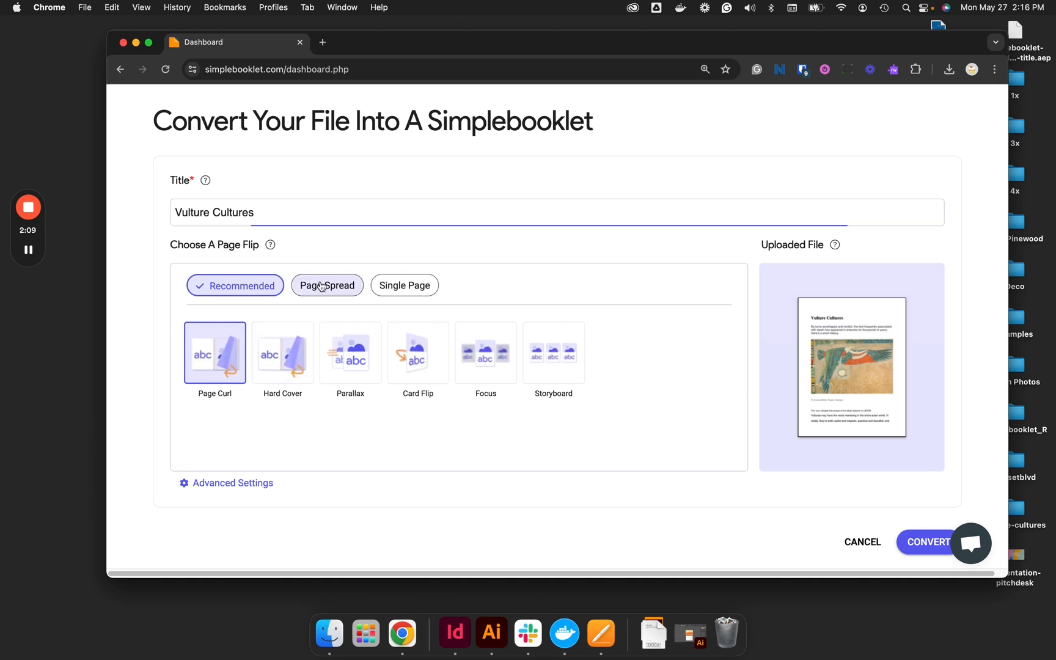
# Step: Select the Single Page category's Instant flip effect for the booklet
pyautogui.click(326, 285)
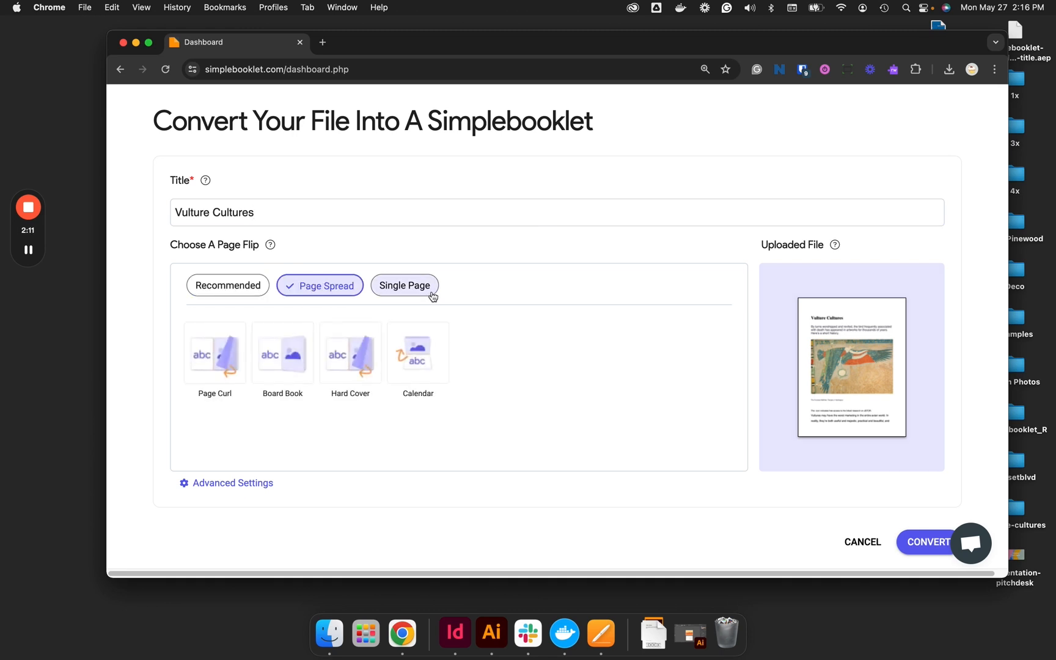
pyautogui.click(405, 285)
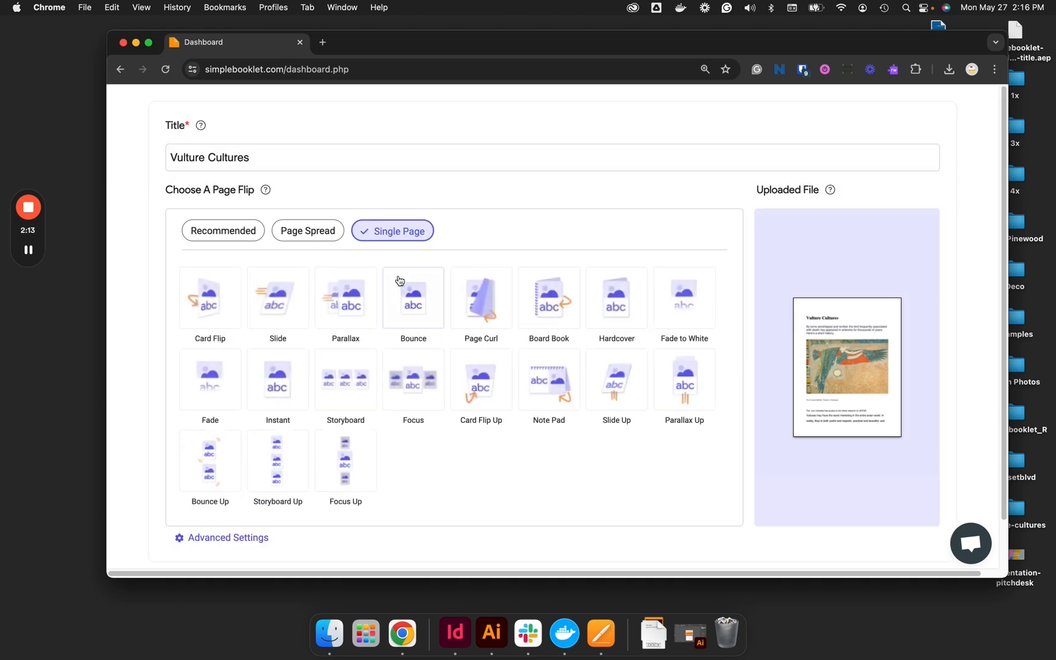
pyautogui.moveTo(388, 241)
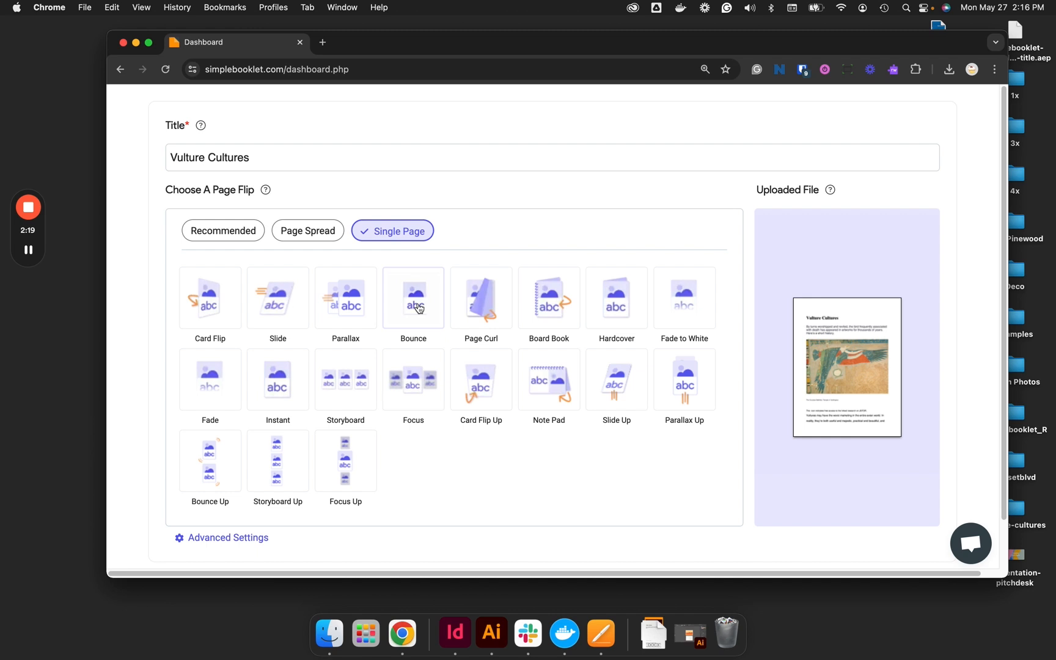
pyautogui.moveTo(276, 401)
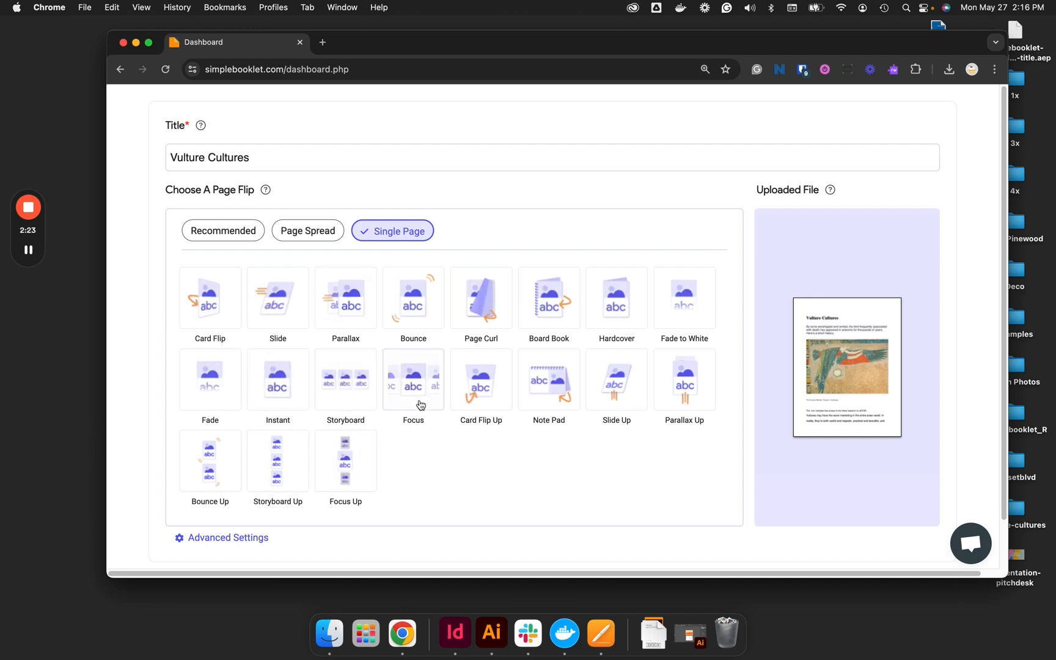
pyautogui.moveTo(481, 398)
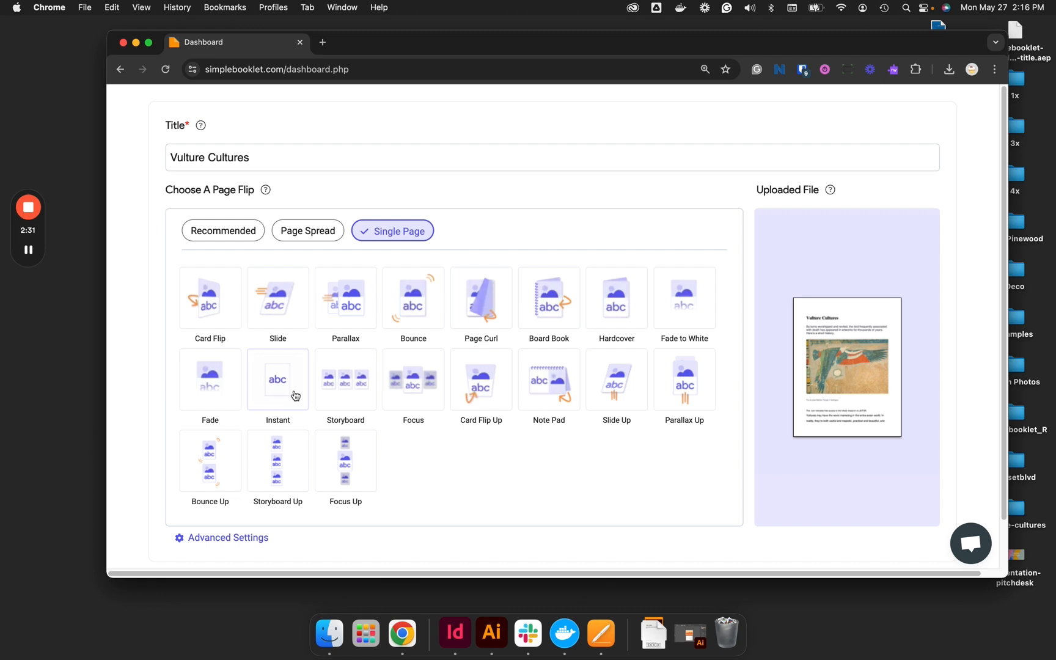
pyautogui.click(278, 379)
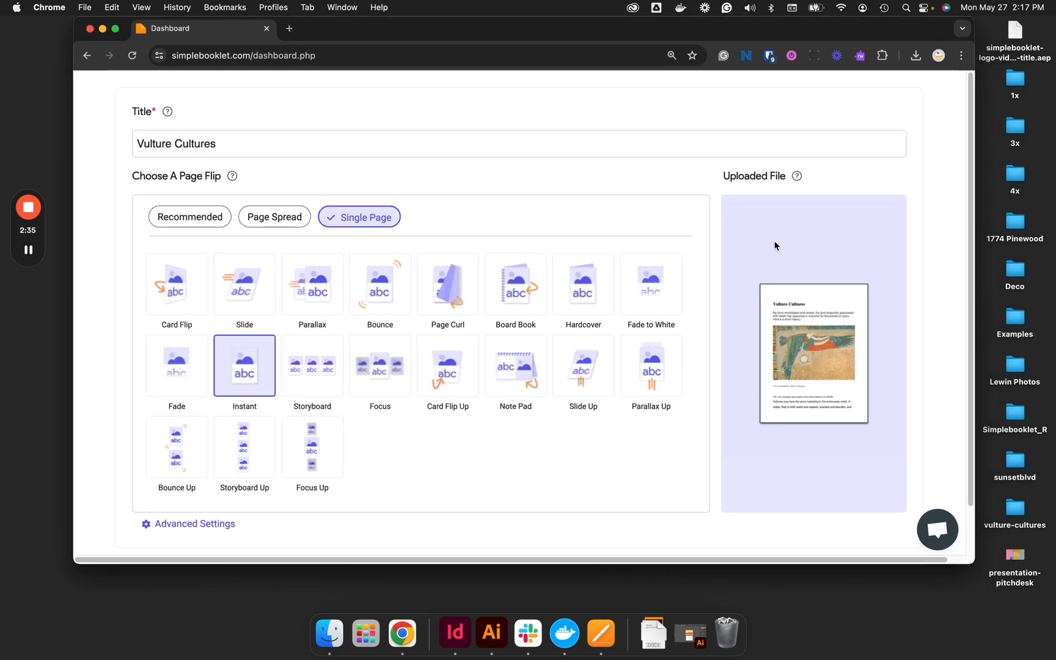
pyautogui.scroll(-3)
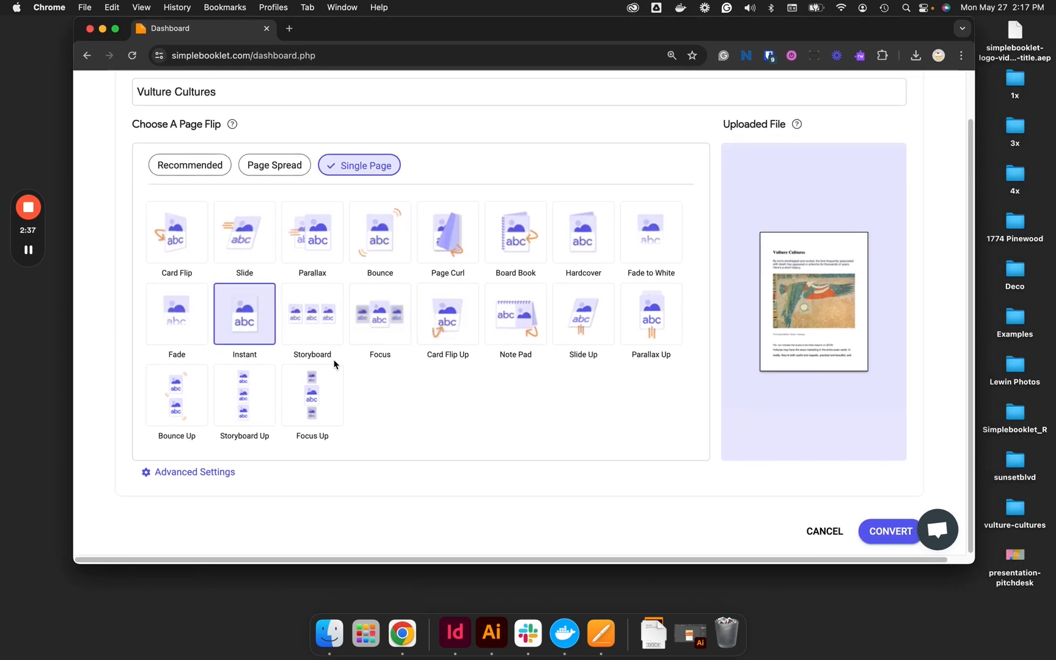
pyautogui.moveTo(751, 333)
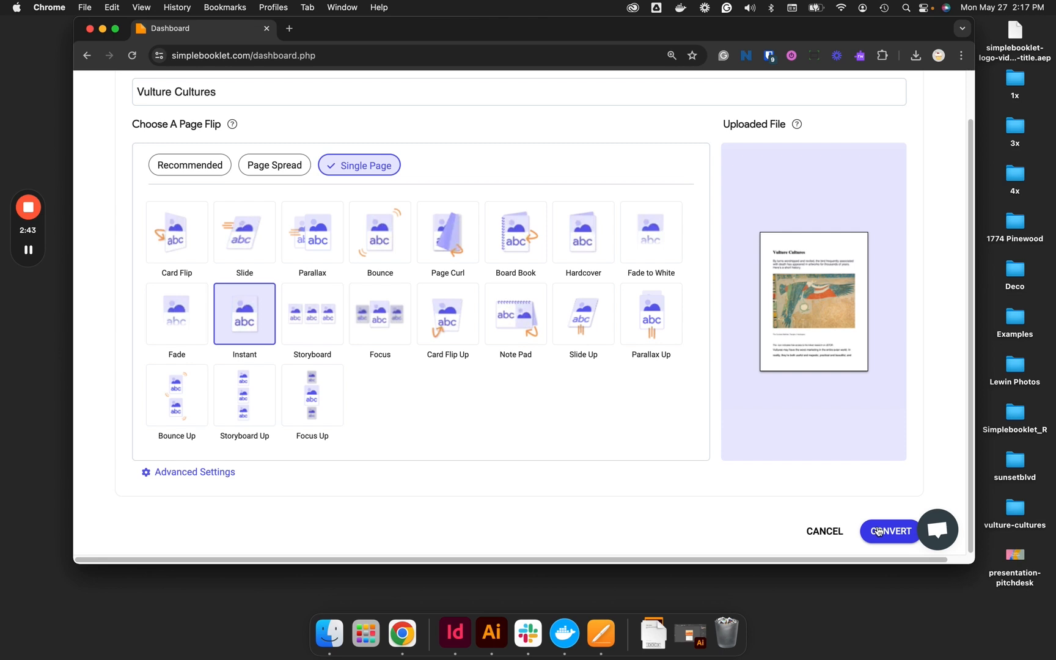
# Step: Convert the document into the 12-page booklet shown in Audience Preview
pyautogui.click(889, 531)
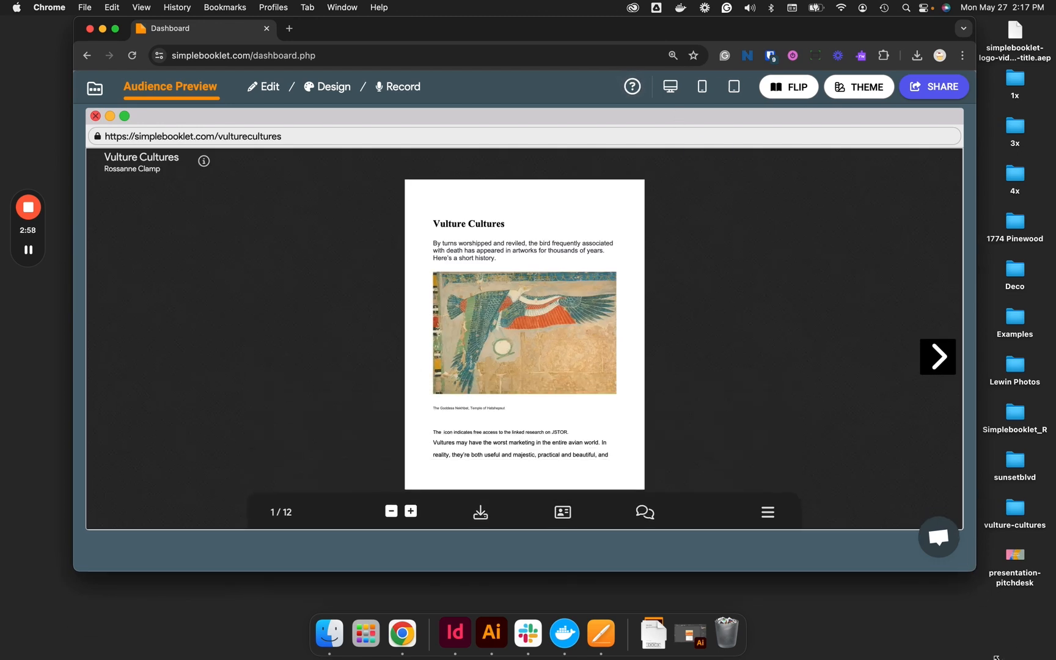
pyautogui.click(410, 512)
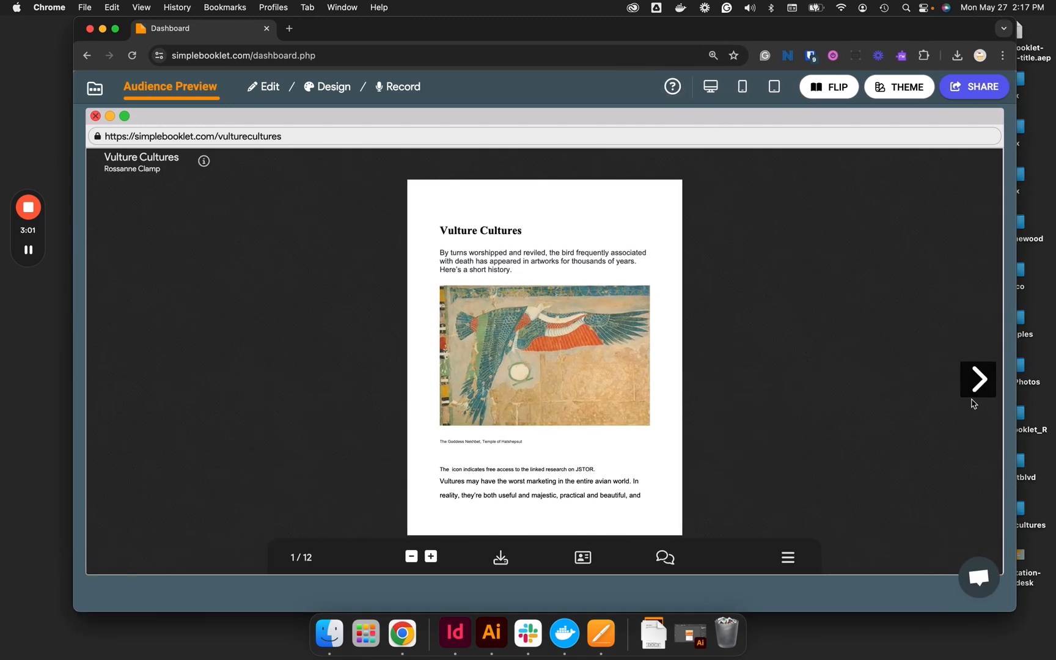
pyautogui.click(978, 379)
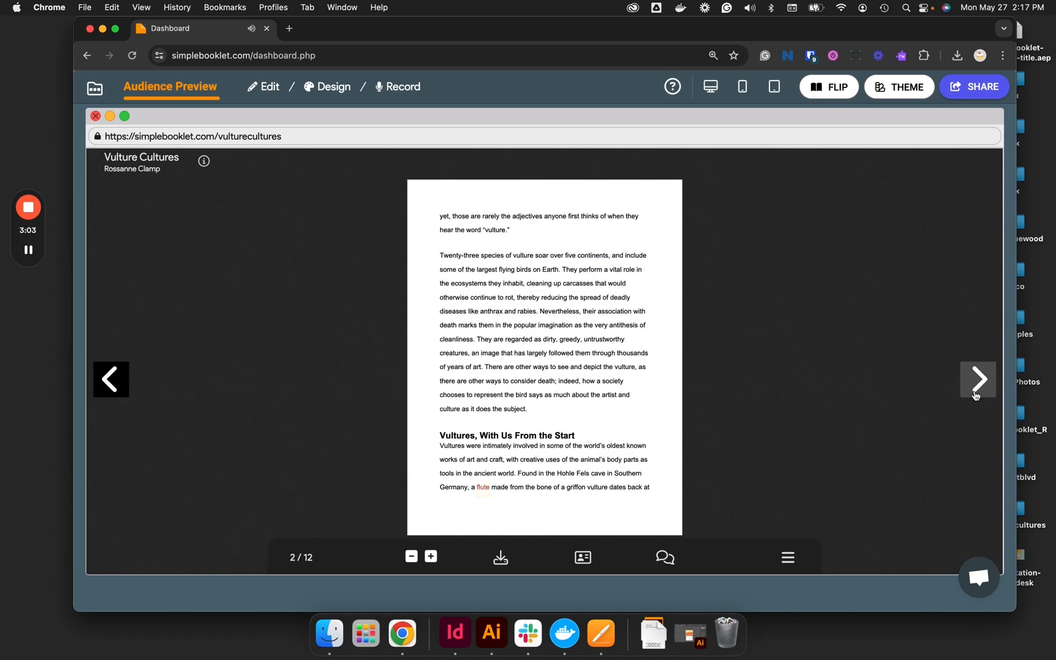
pyautogui.click(979, 379)
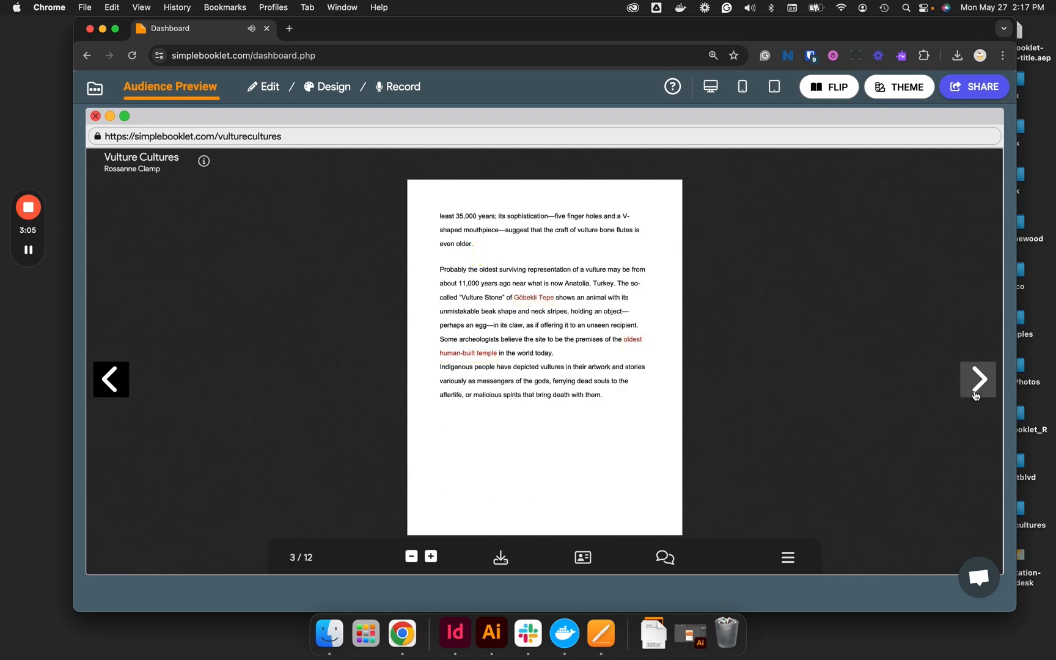
pyautogui.click(978, 379)
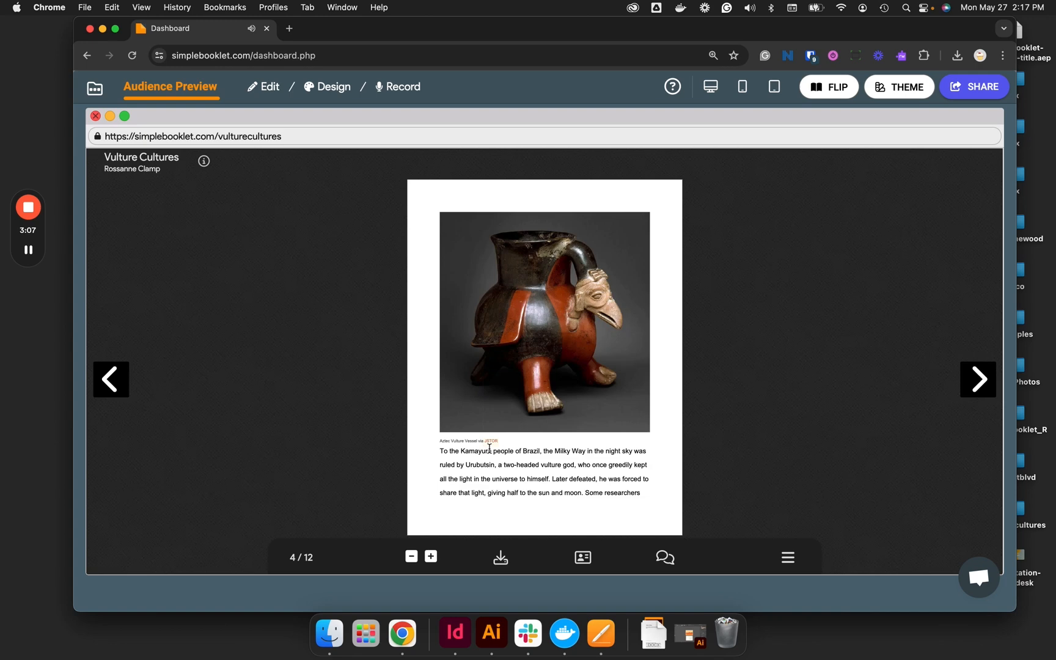
pyautogui.click(978, 379)
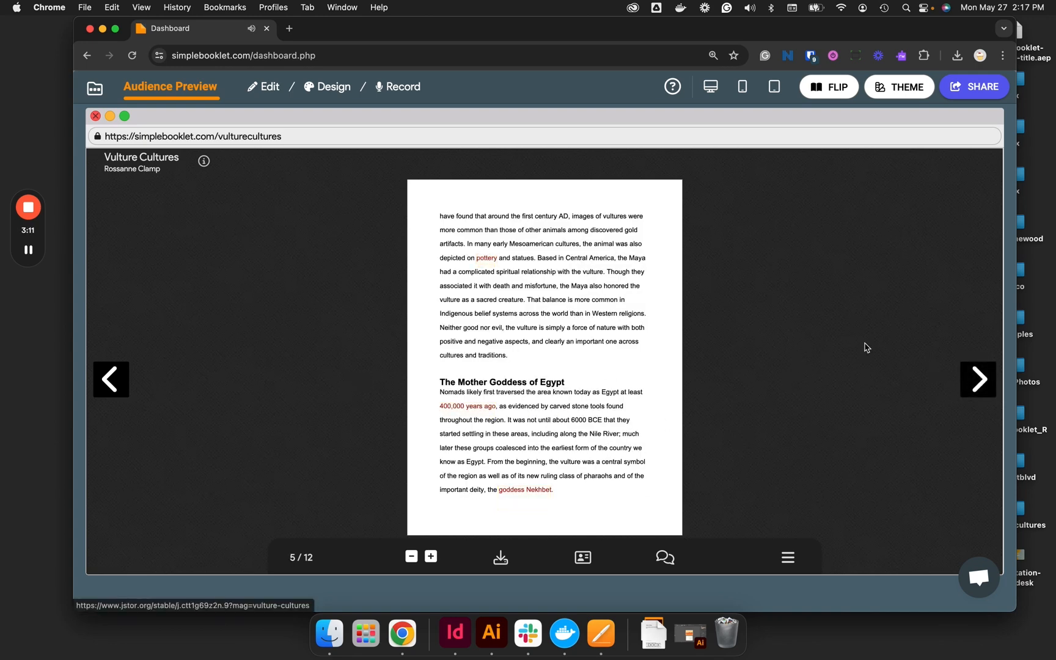
pyautogui.click(978, 379)
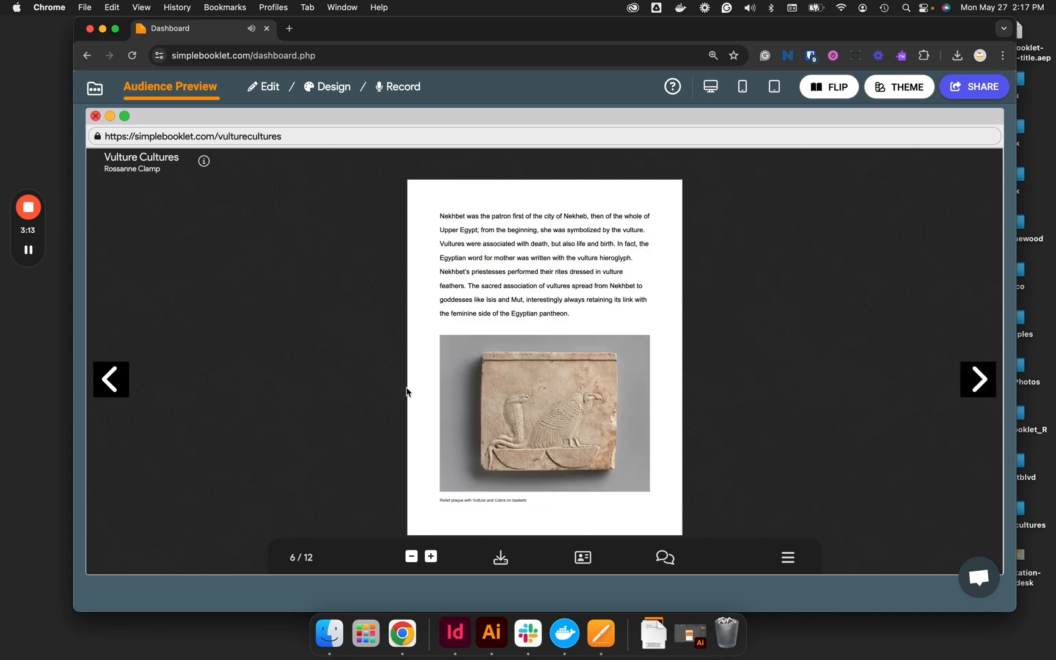
pyautogui.click(110, 379)
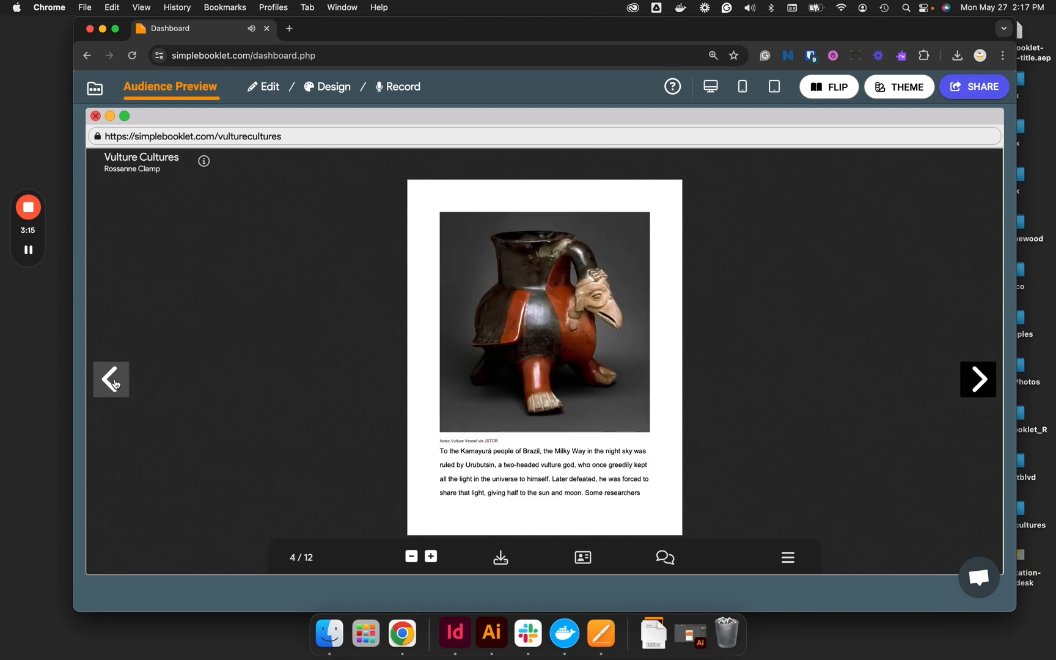
pyautogui.click(112, 379)
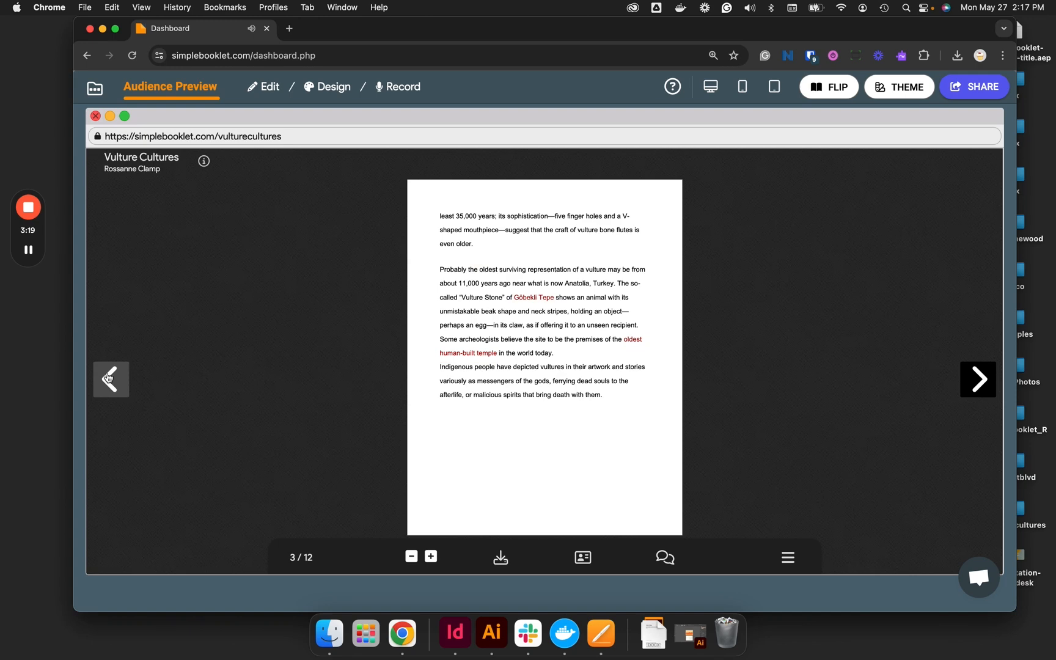
pyautogui.click(110, 379)
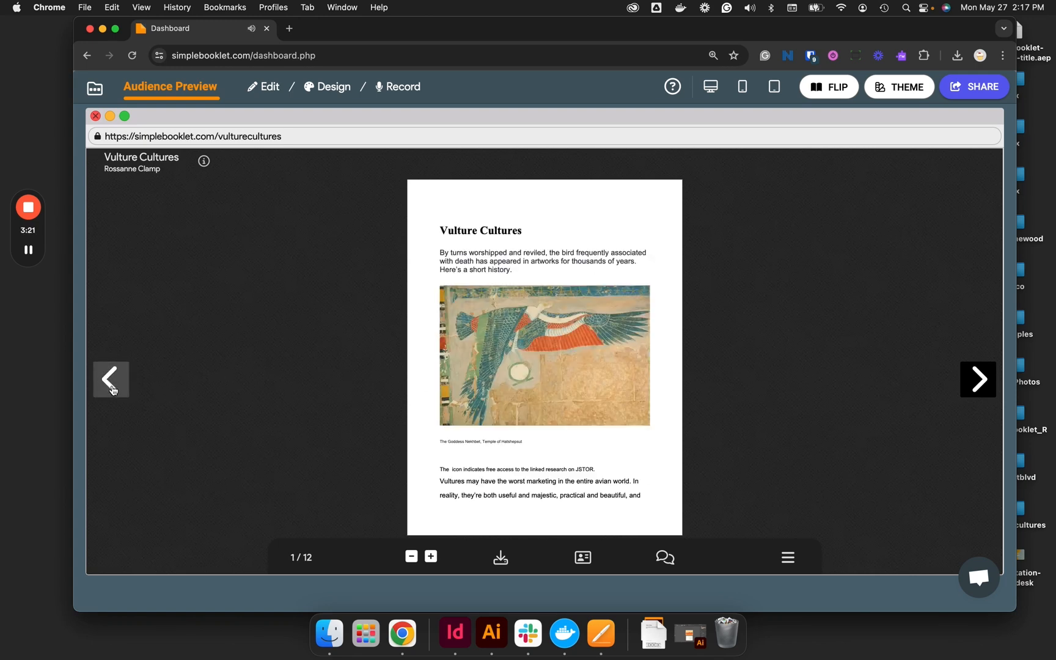
pyautogui.moveTo(818, 322)
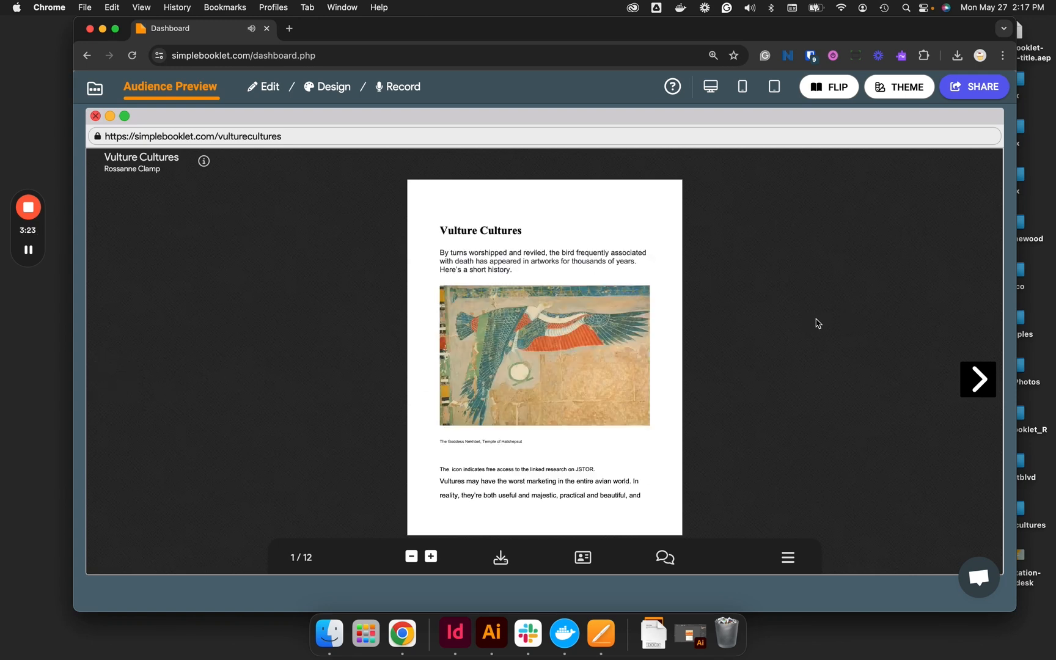
pyautogui.moveTo(216, 258)
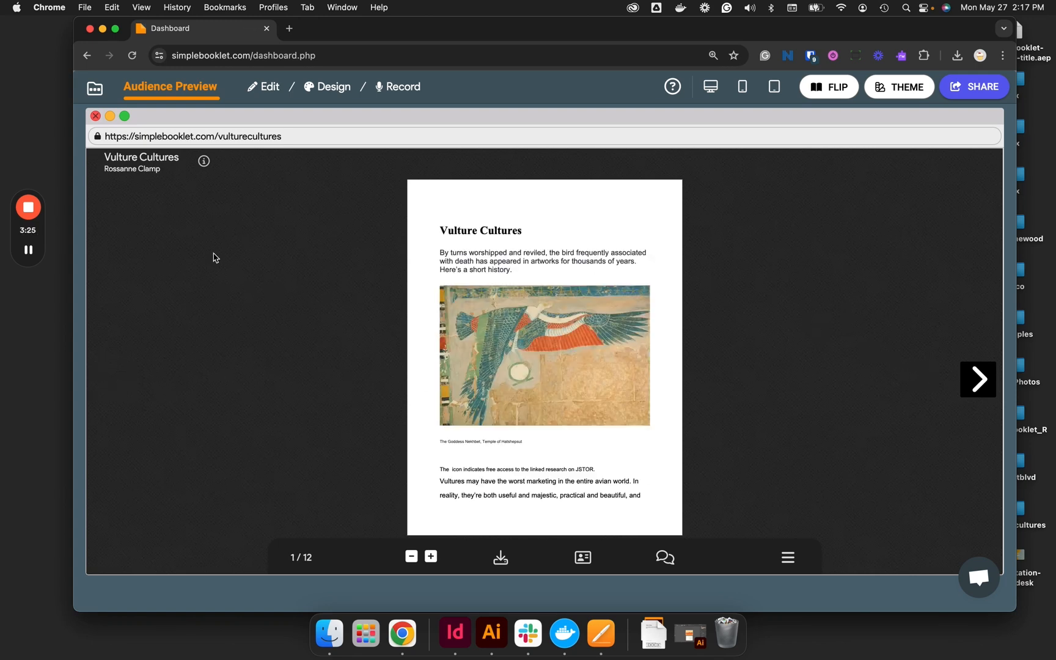